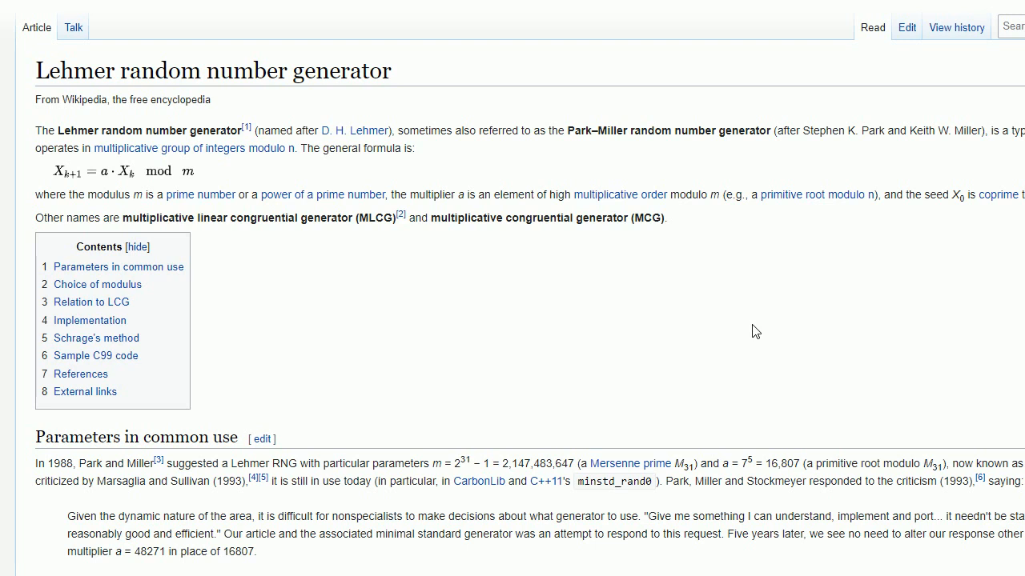
mouse_move(748, 327)
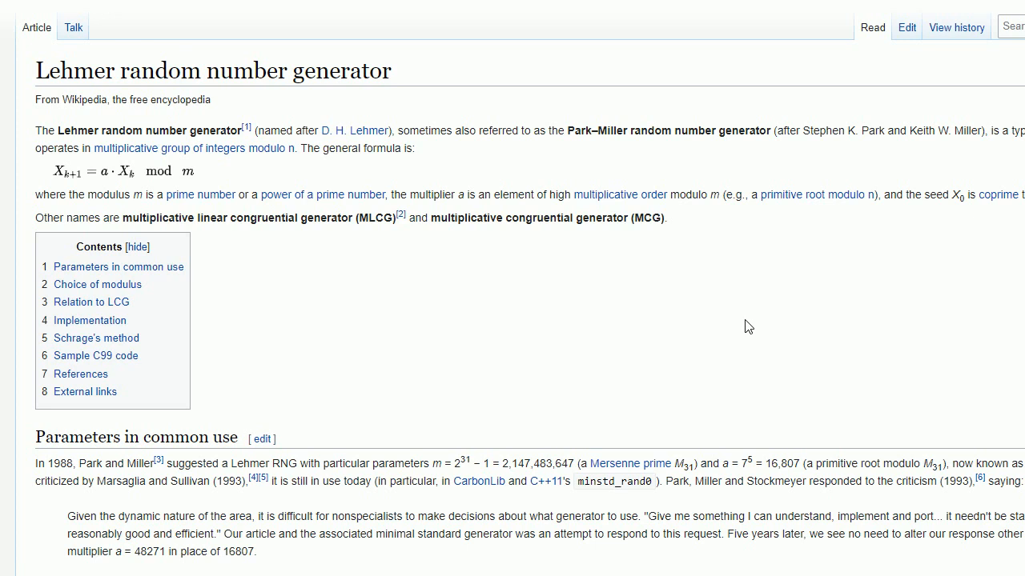
mouse_move(814, 344)
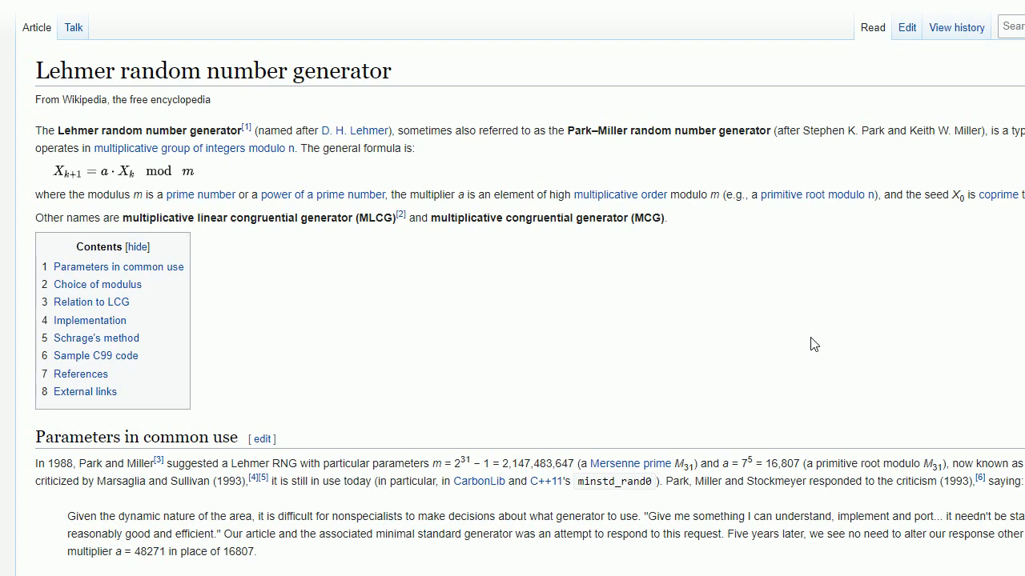
mouse_move(359, 331)
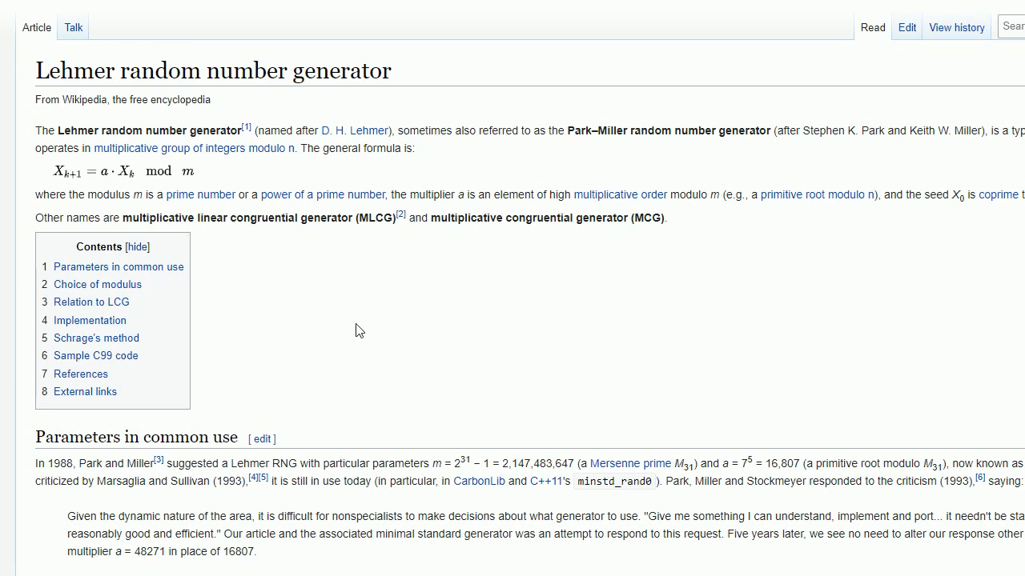
mouse_move(394, 349)
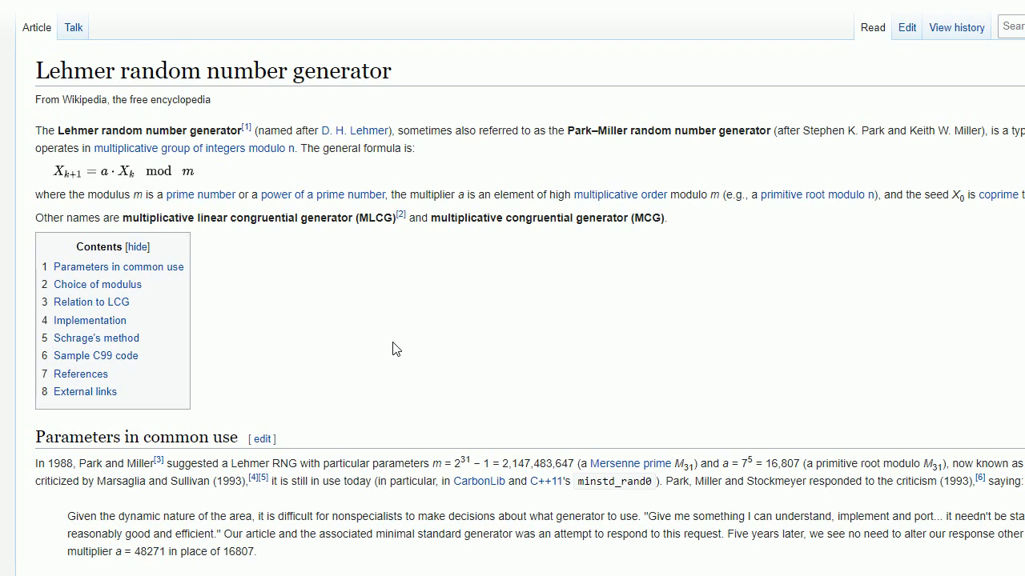
mouse_move(393, 349)
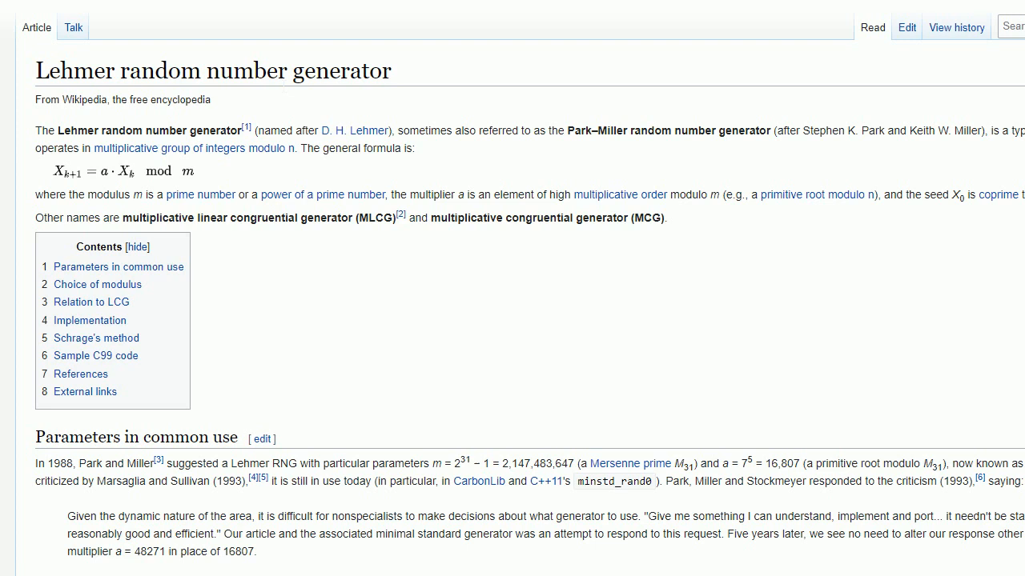
mouse_move(205, 179)
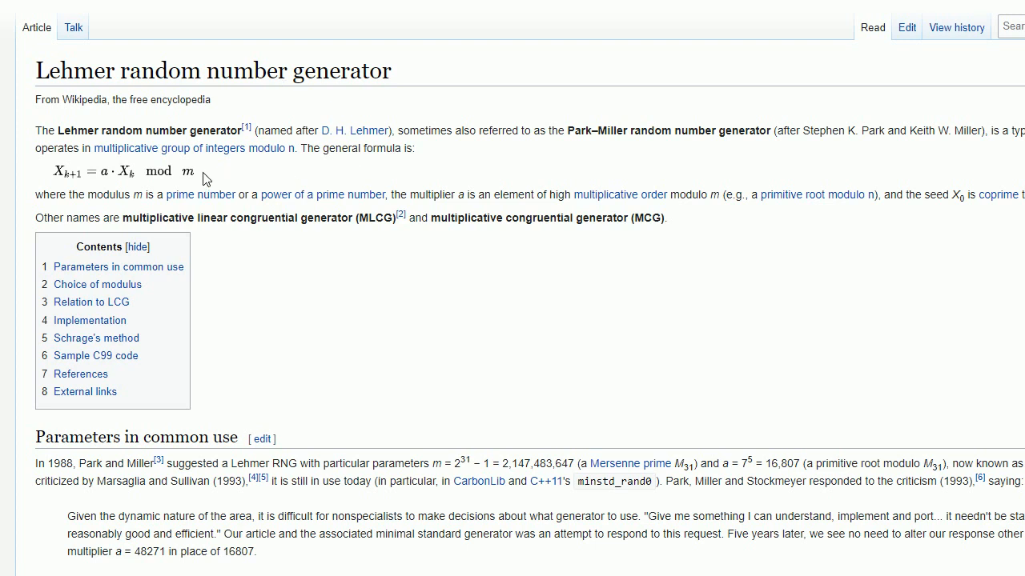
mouse_move(120, 183)
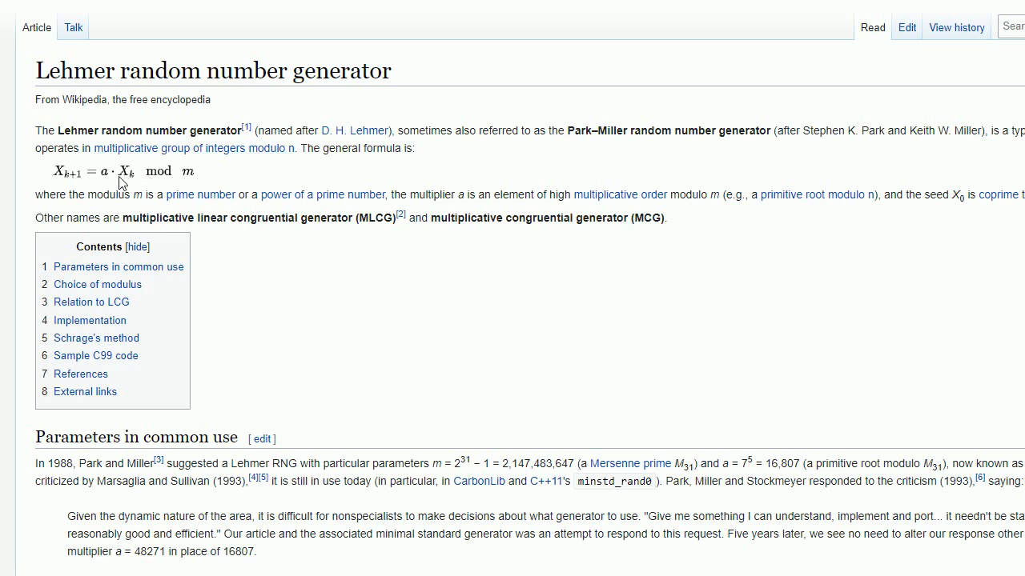
mouse_move(483, 411)
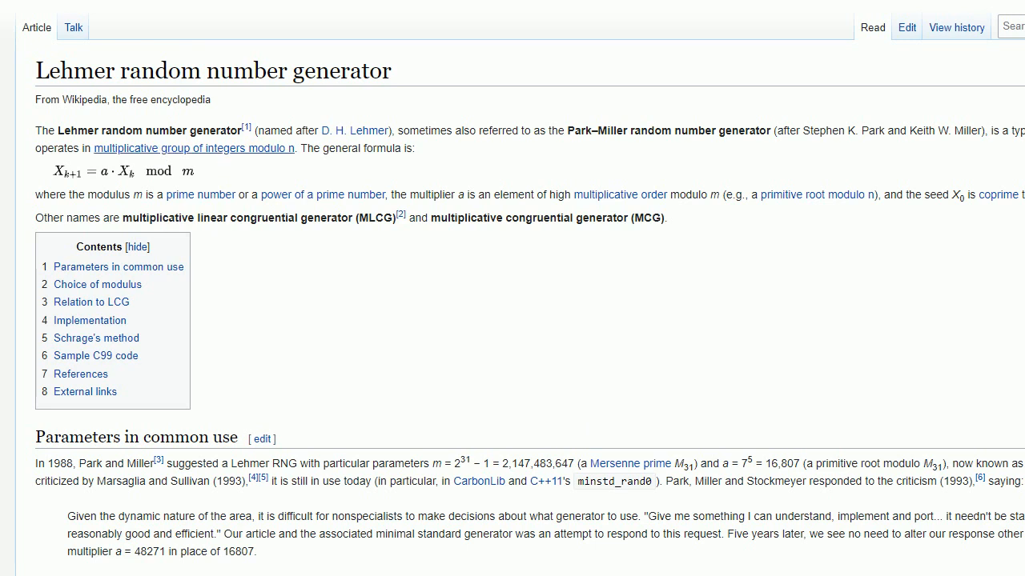
mouse_move(416, 337)
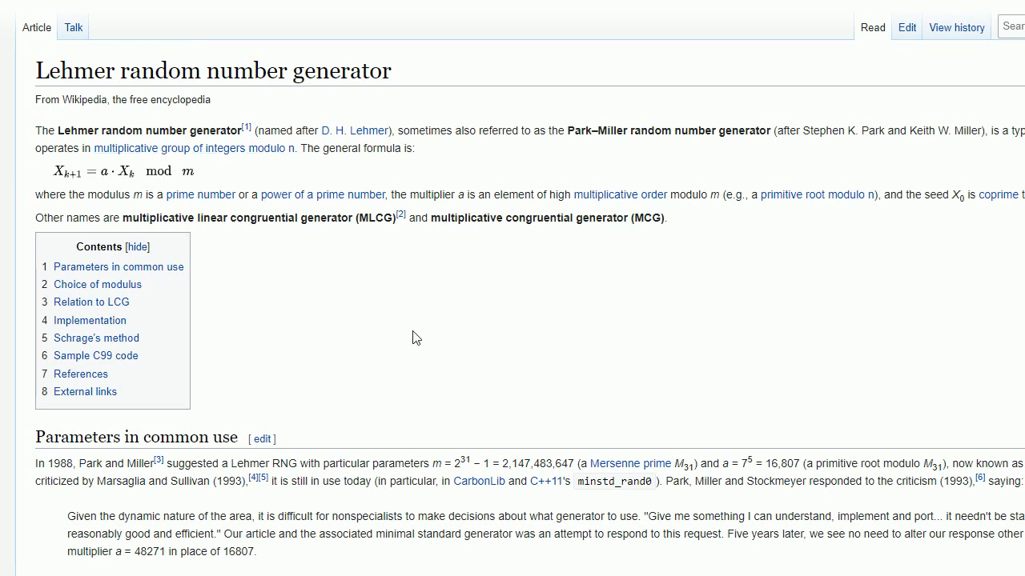
mouse_move(512, 381)
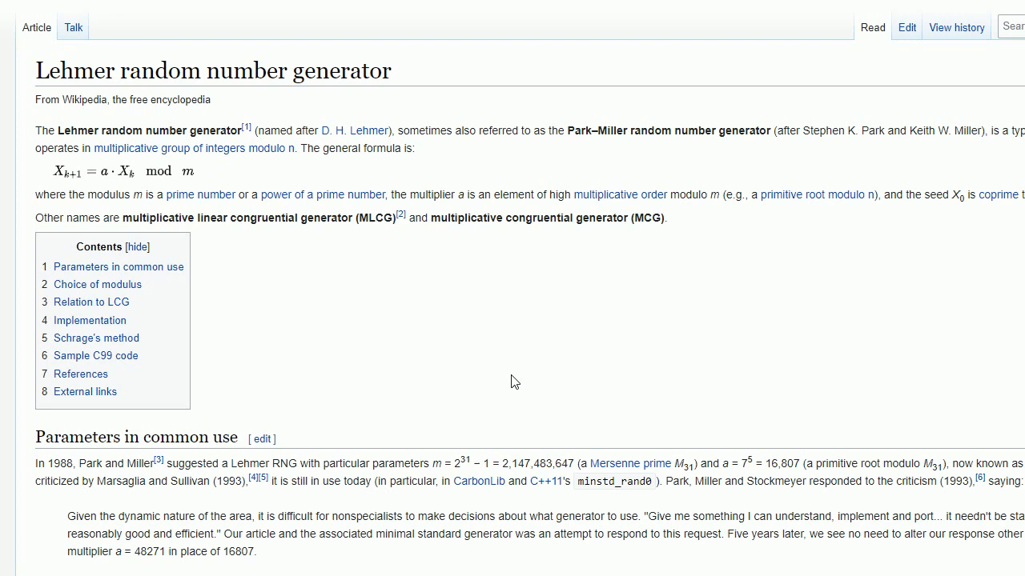
mouse_move(392, 280)
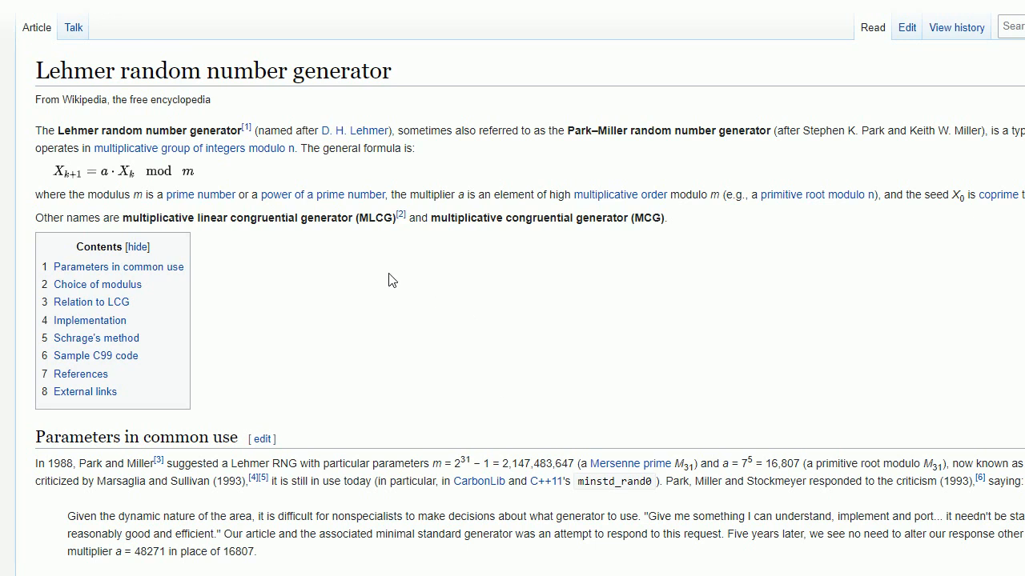
mouse_move(459, 333)
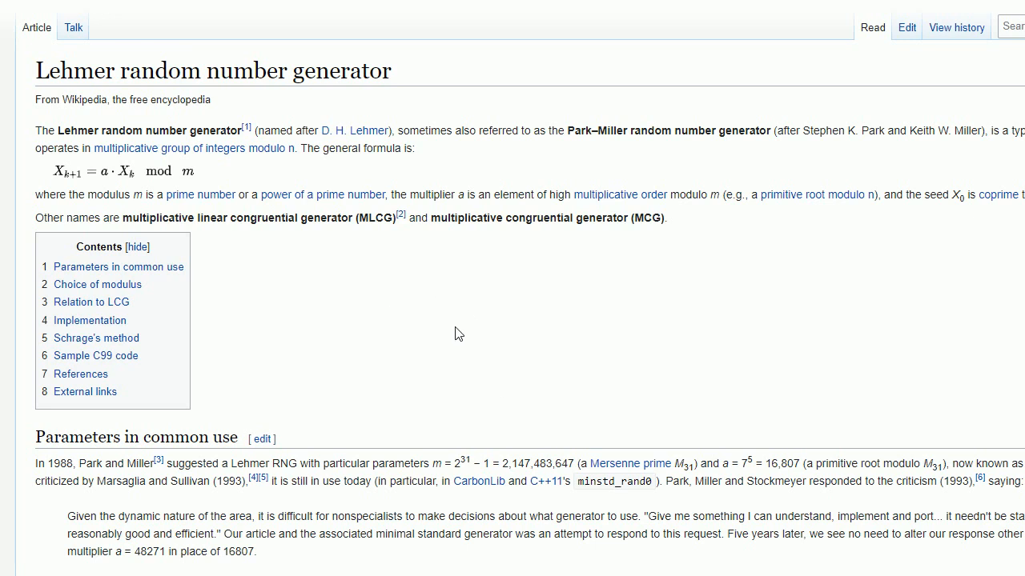
mouse_move(471, 332)
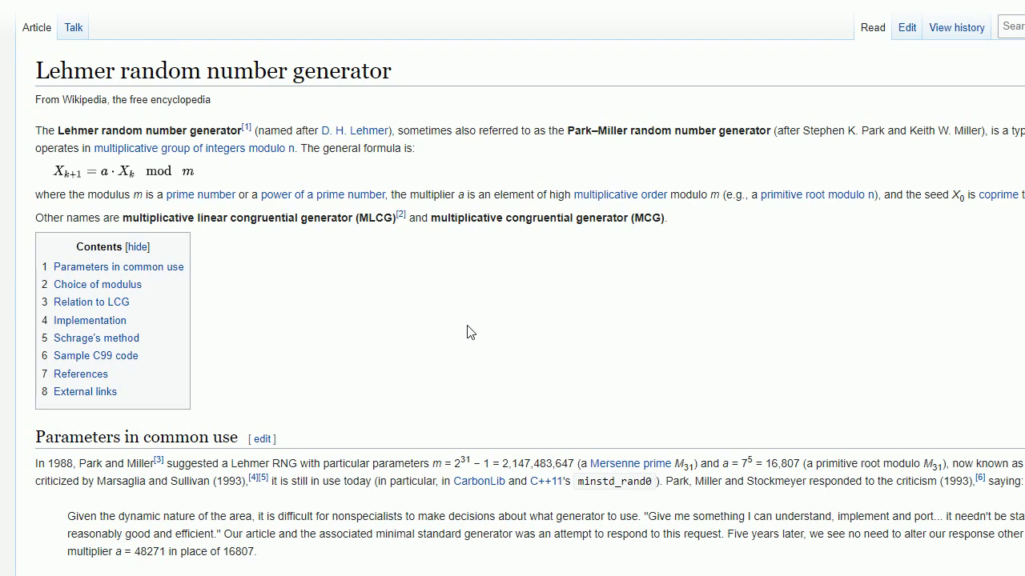
mouse_move(475, 346)
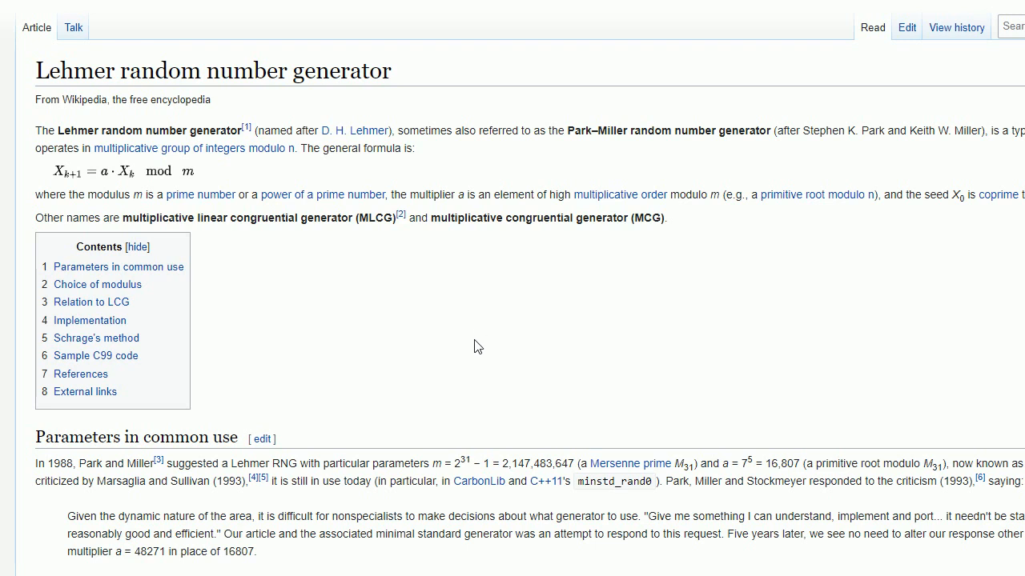
mouse_move(409, 323)
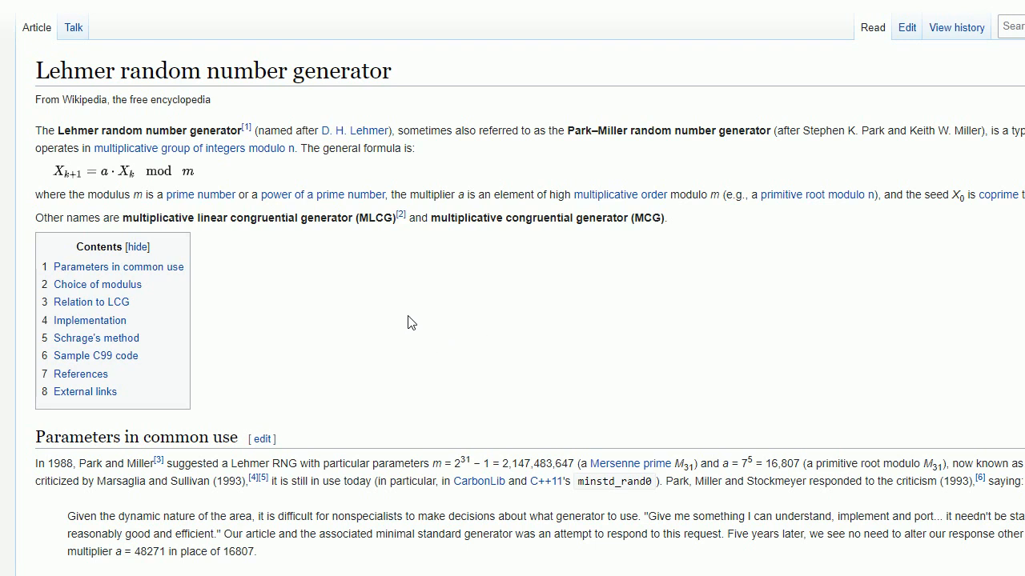
mouse_move(411, 306)
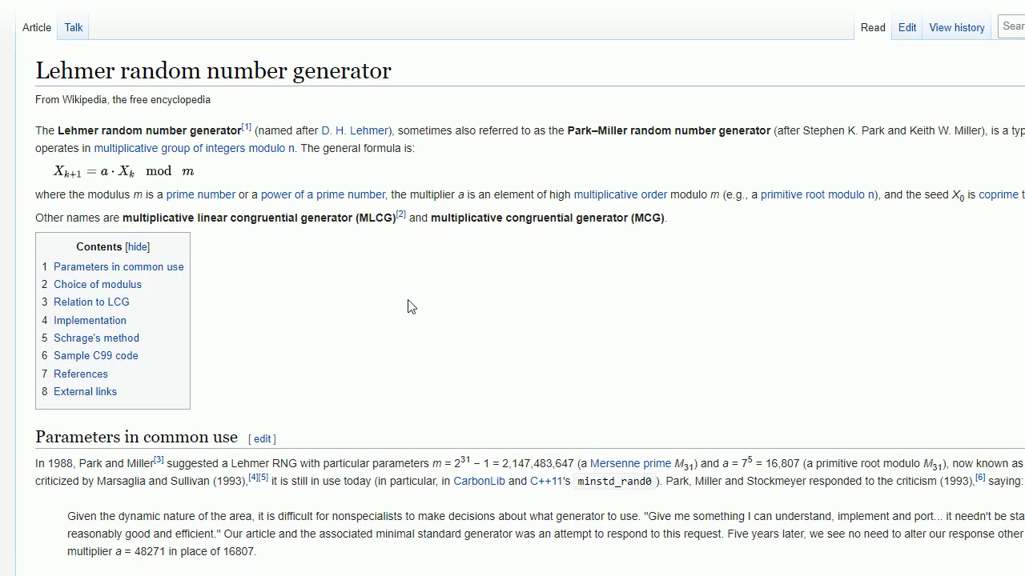
mouse_move(415, 309)
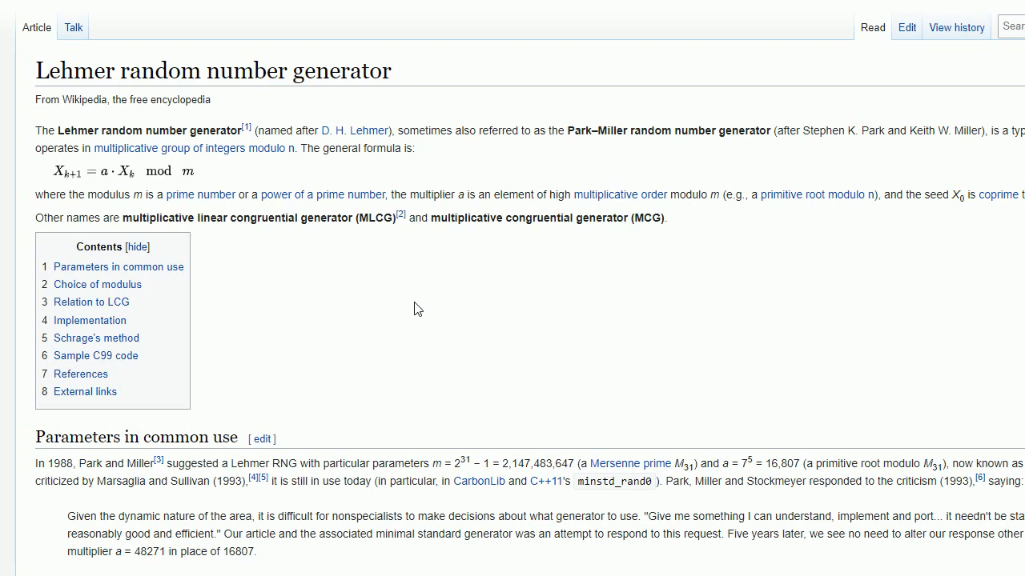
mouse_move(438, 307)
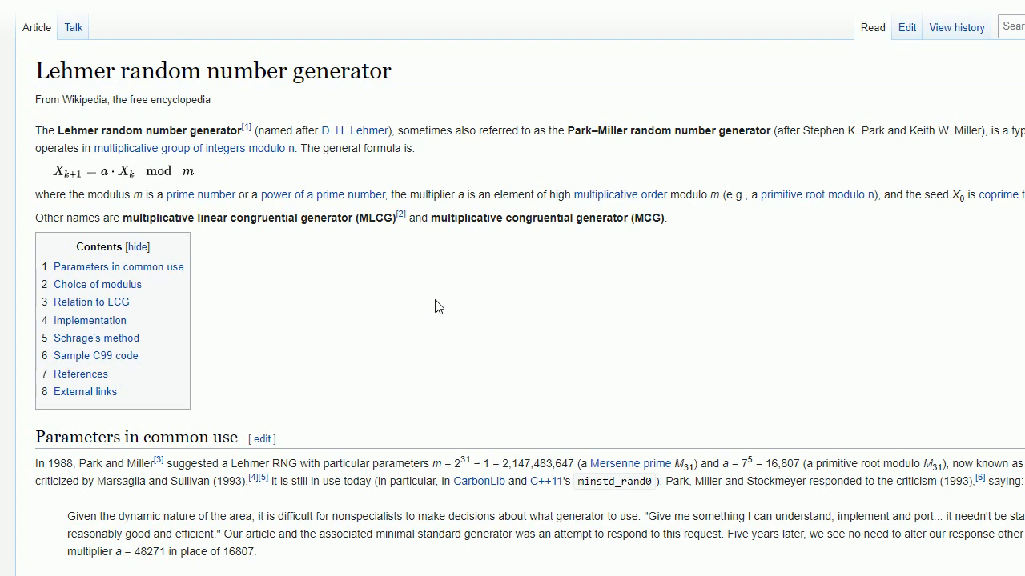
mouse_move(370, 306)
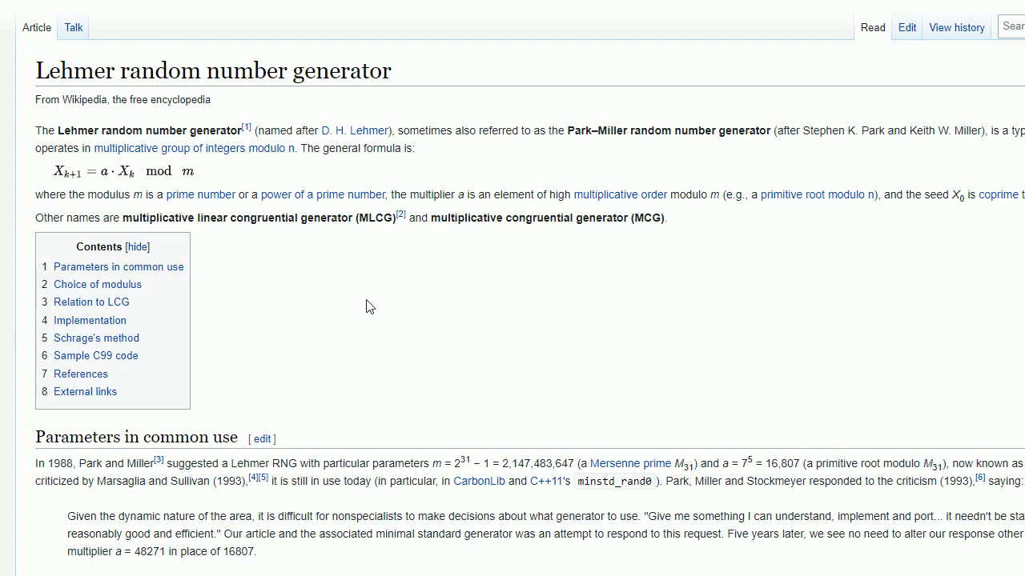
mouse_move(40, 188)
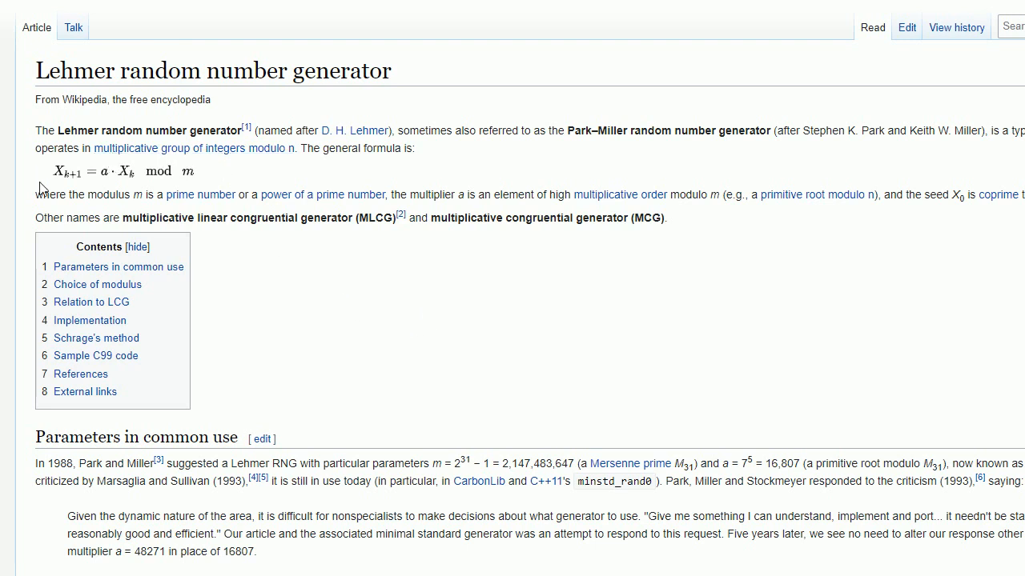
mouse_move(214, 184)
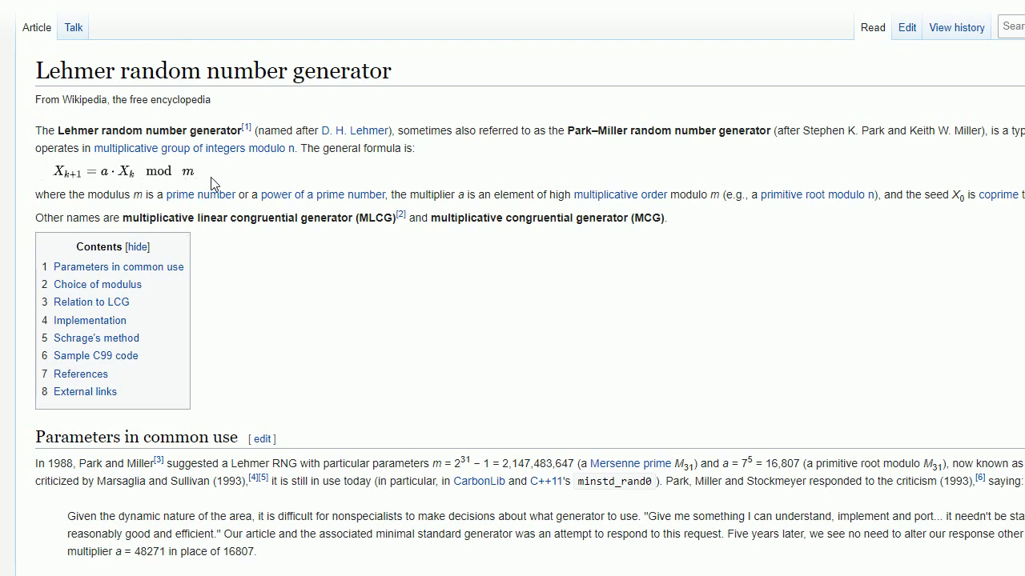
mouse_move(468, 406)
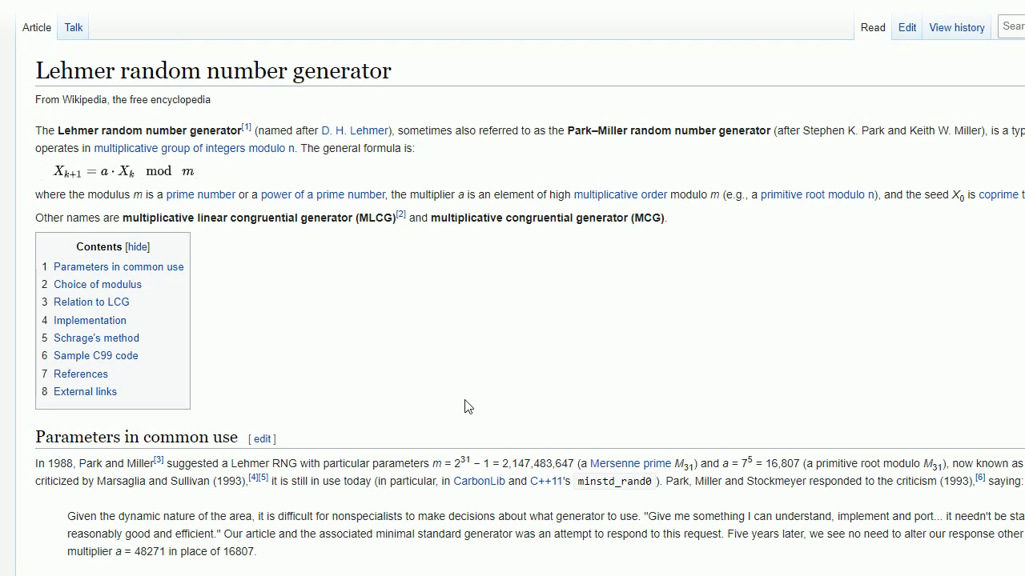
mouse_move(490, 363)
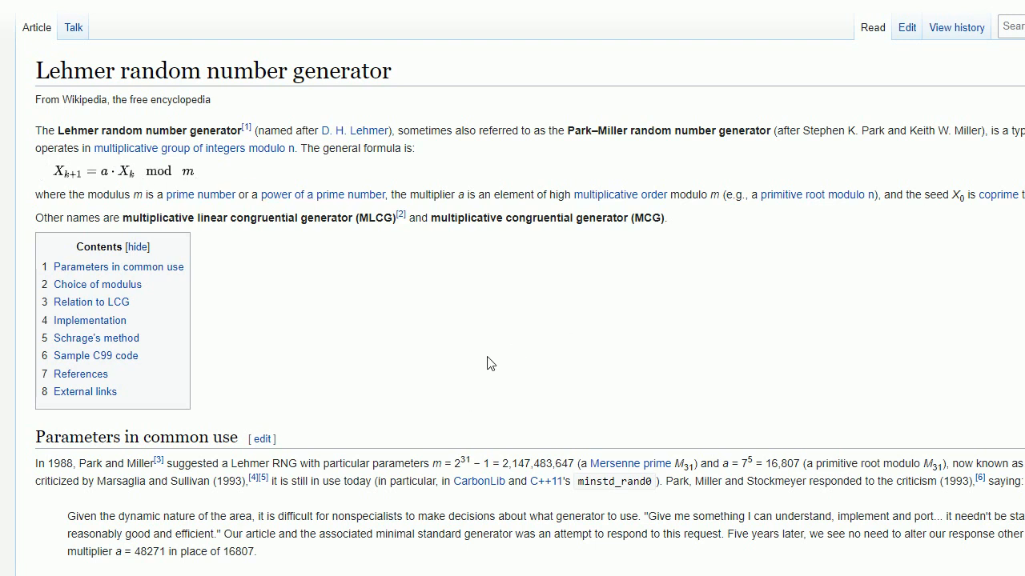
mouse_move(509, 353)
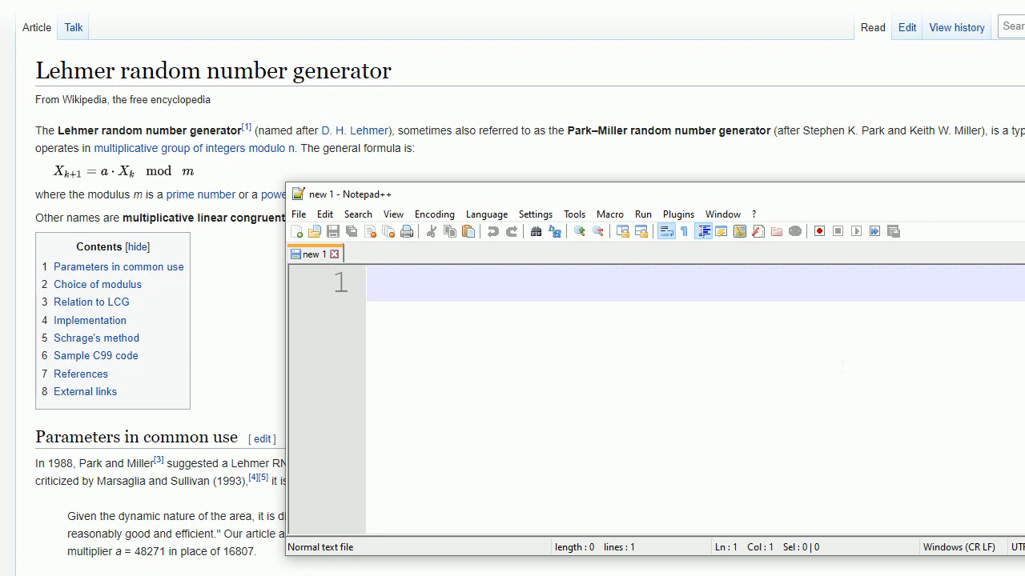
Type '2,16' as the first line of the new note
type("2")
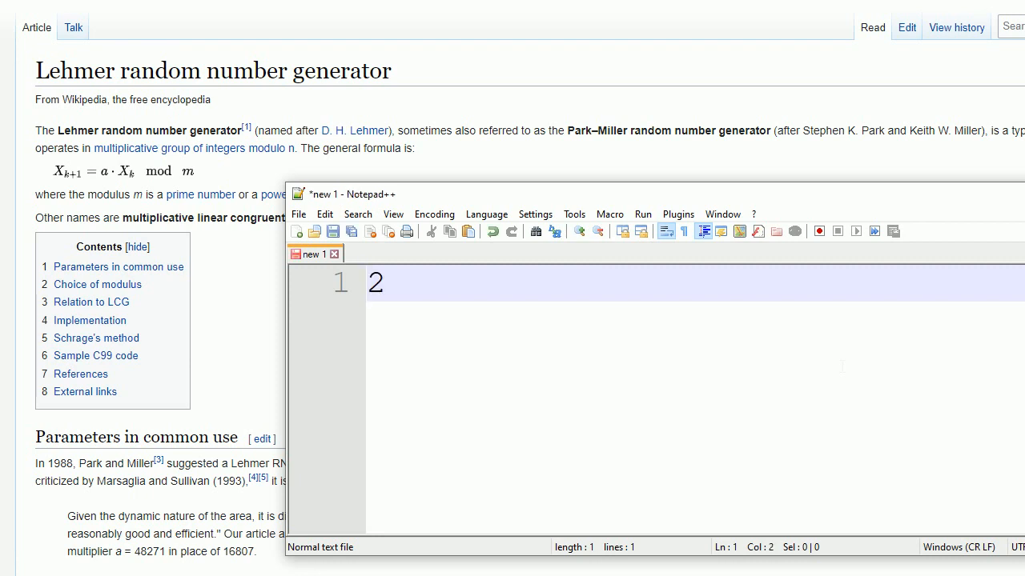
type(",16")
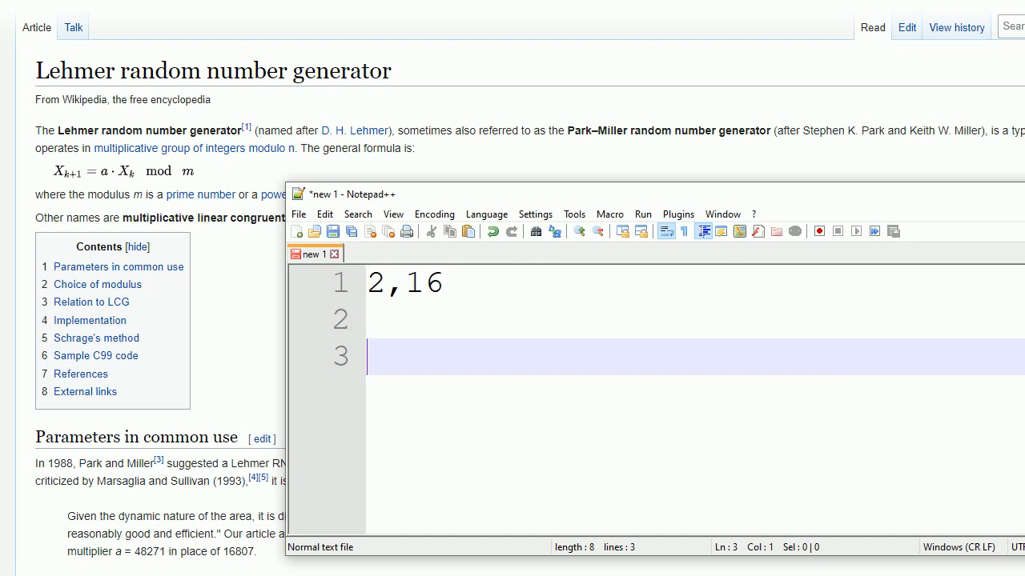
mouse_move(200, 172)
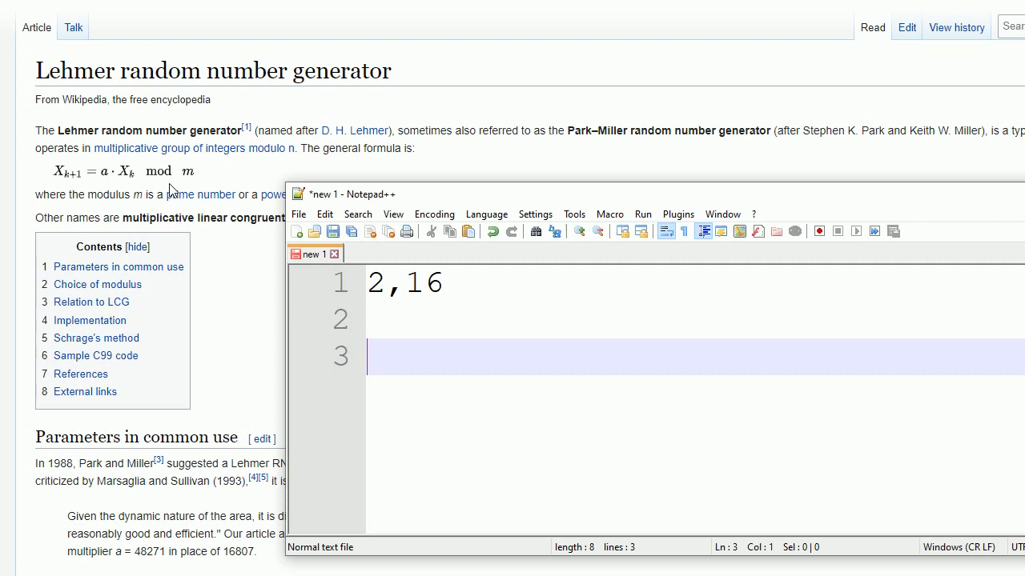
mouse_move(110, 178)
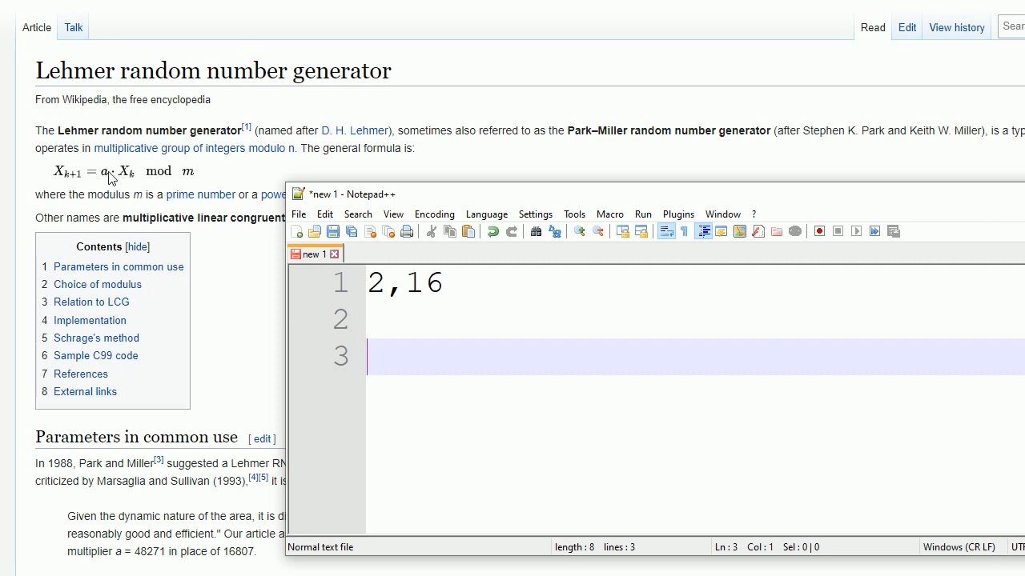
mouse_move(132, 174)
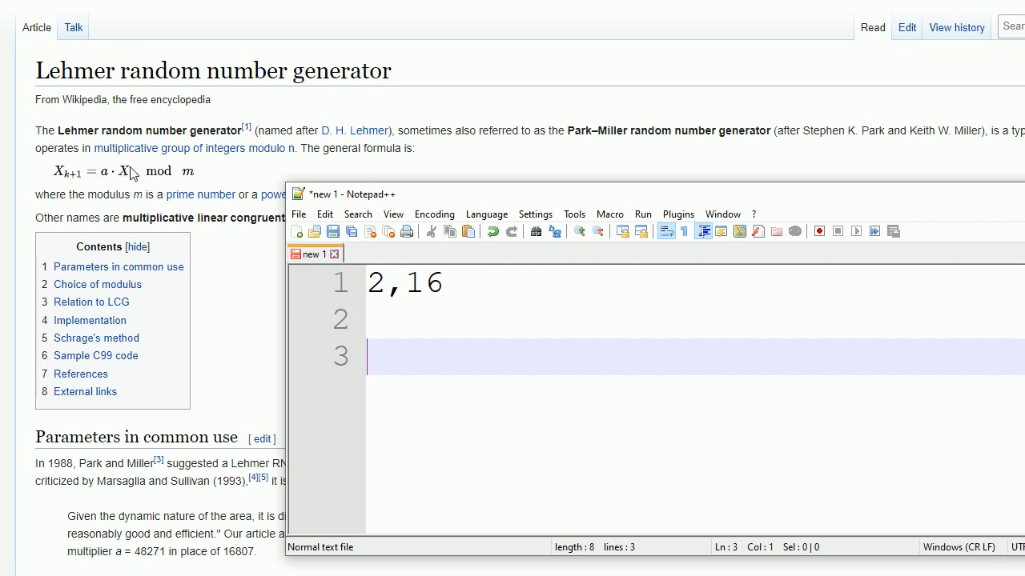
mouse_move(200, 180)
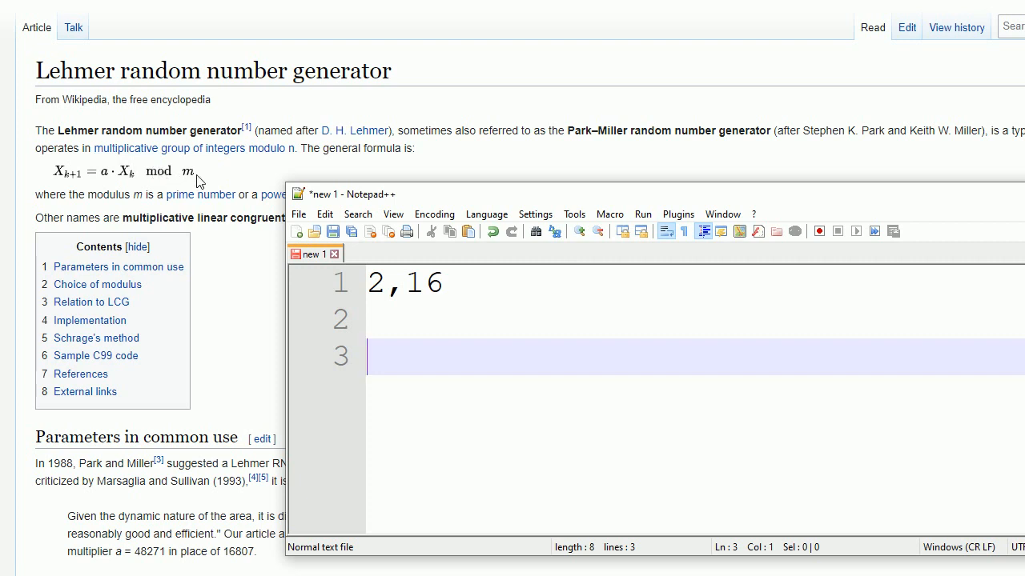
mouse_move(211, 178)
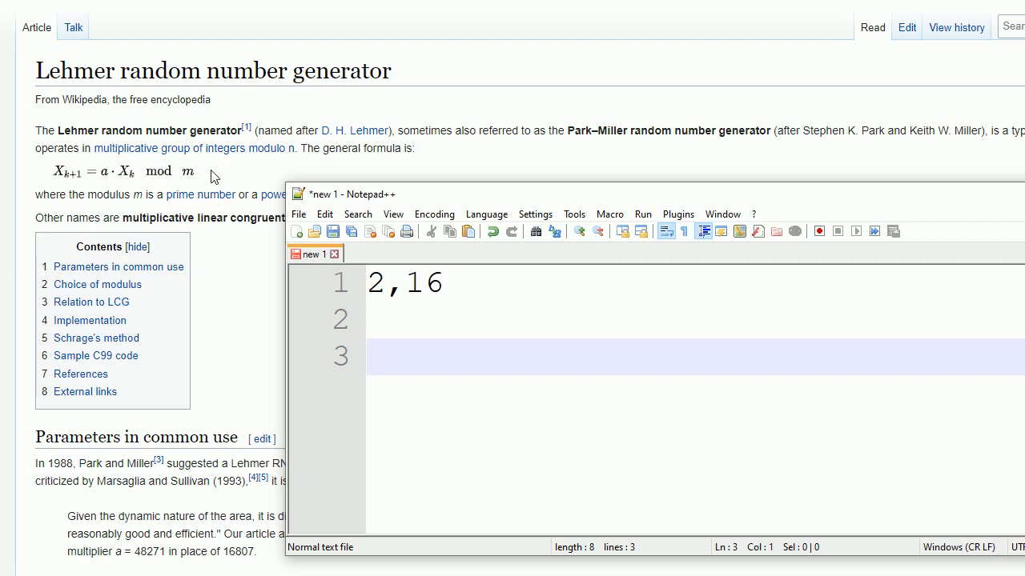
mouse_move(148, 188)
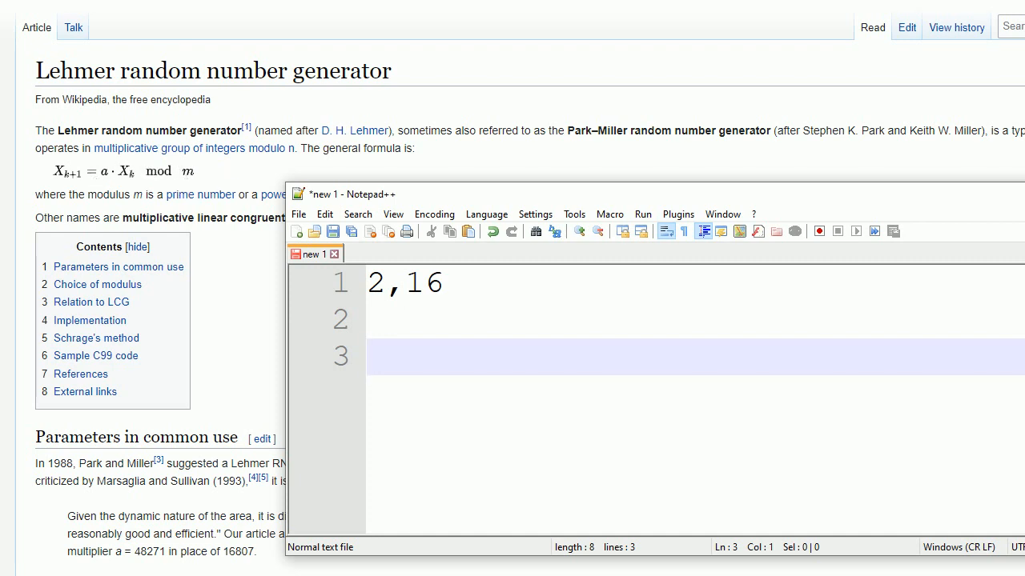
Place the caret back at the end of the '2,16' line
left_click(385, 284)
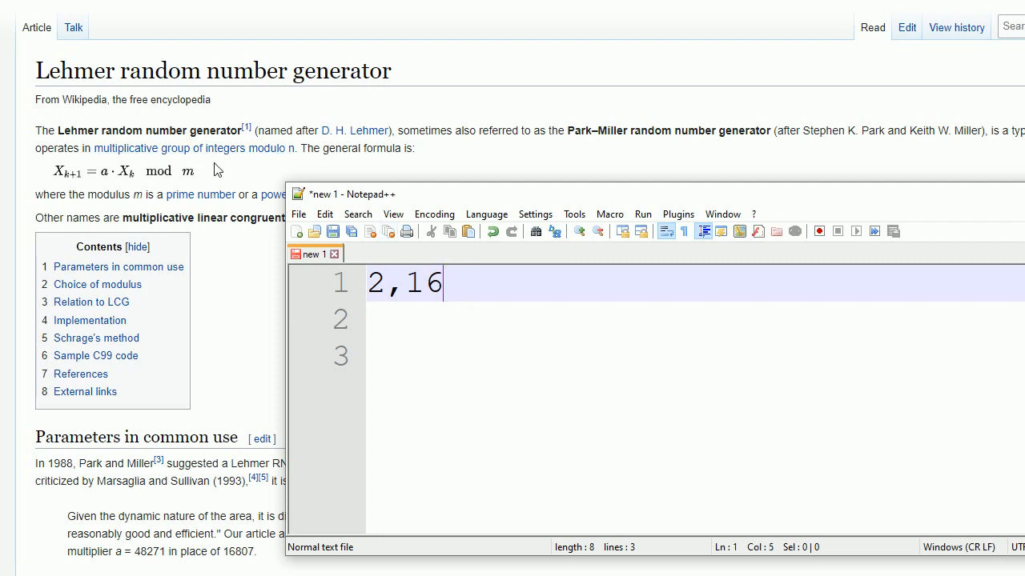
mouse_move(110, 185)
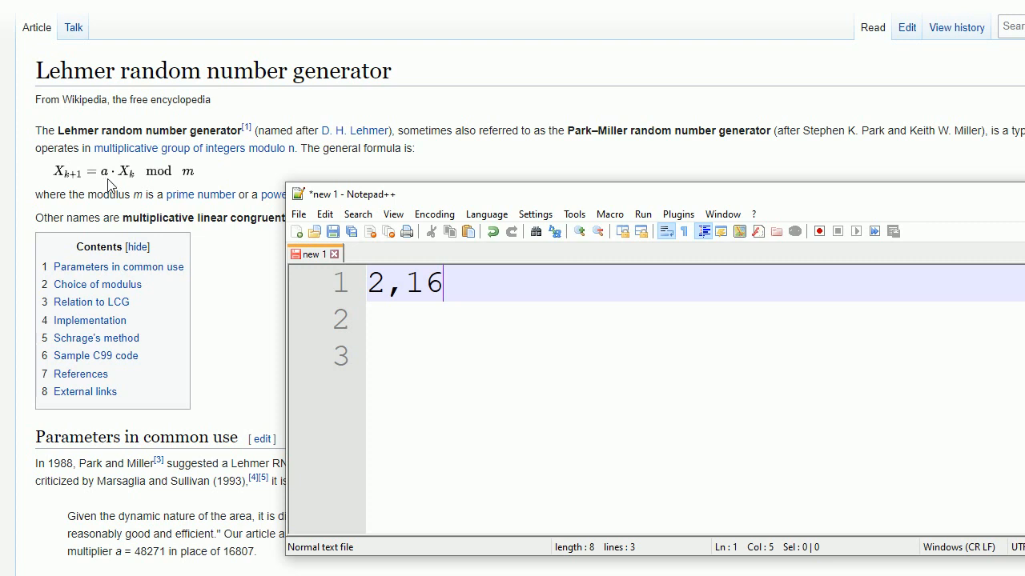
mouse_move(243, 186)
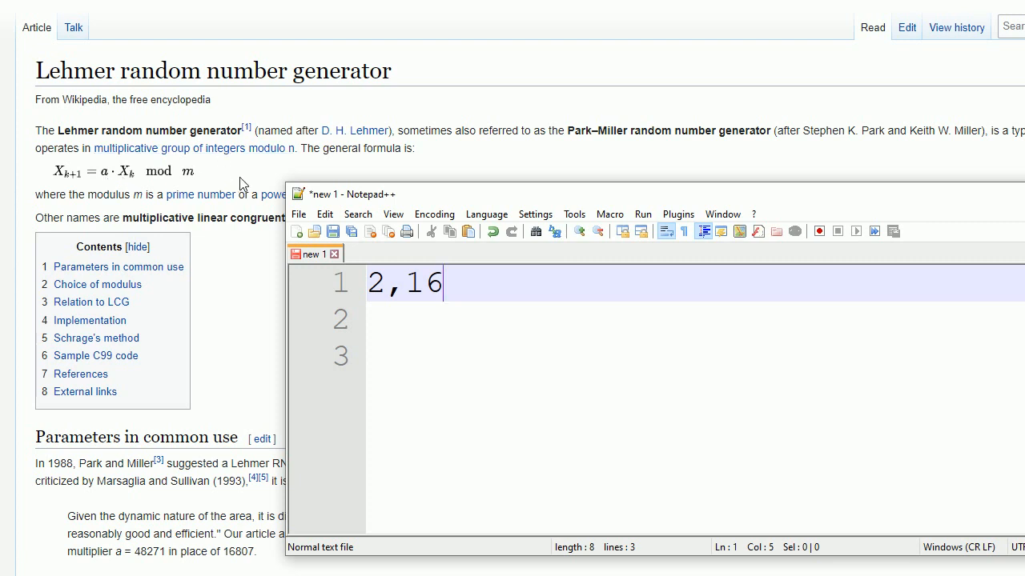
mouse_move(117, 171)
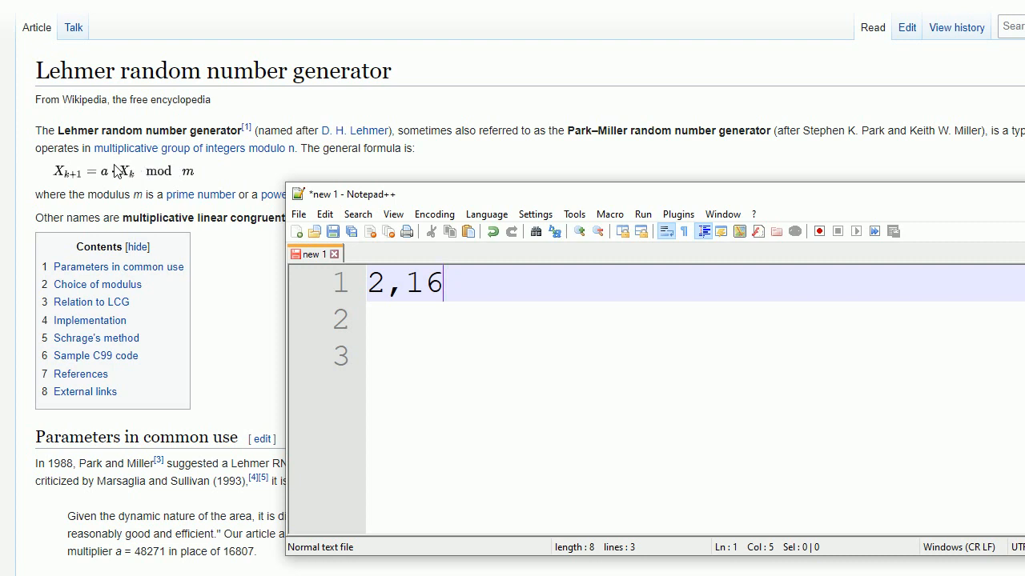
mouse_move(157, 234)
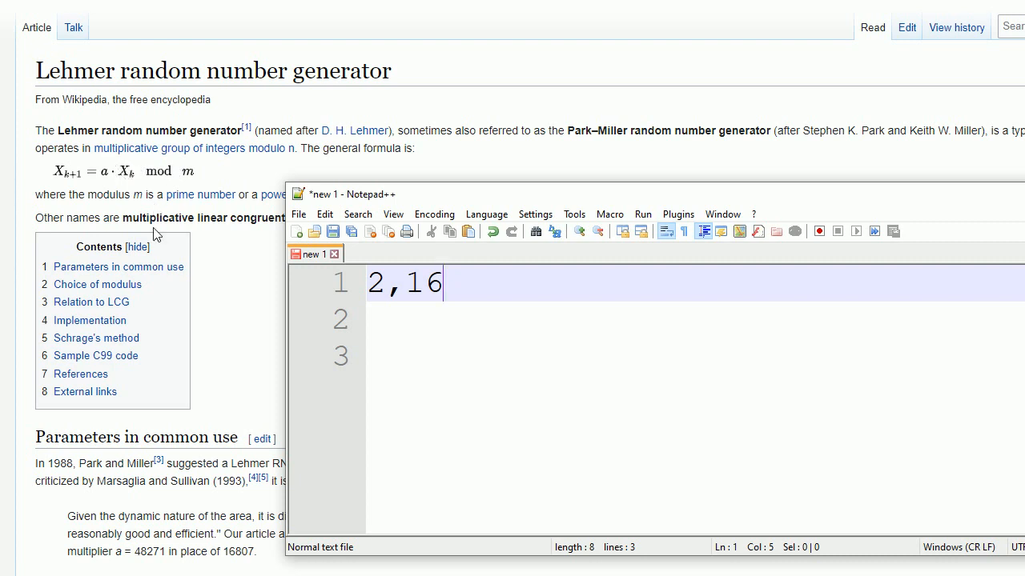
mouse_move(237, 326)
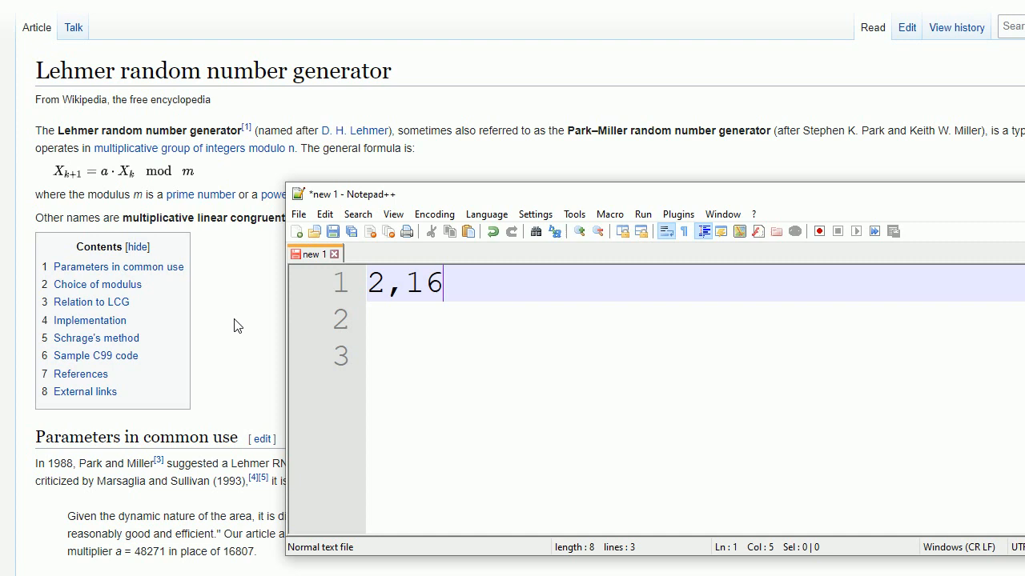
mouse_move(136, 180)
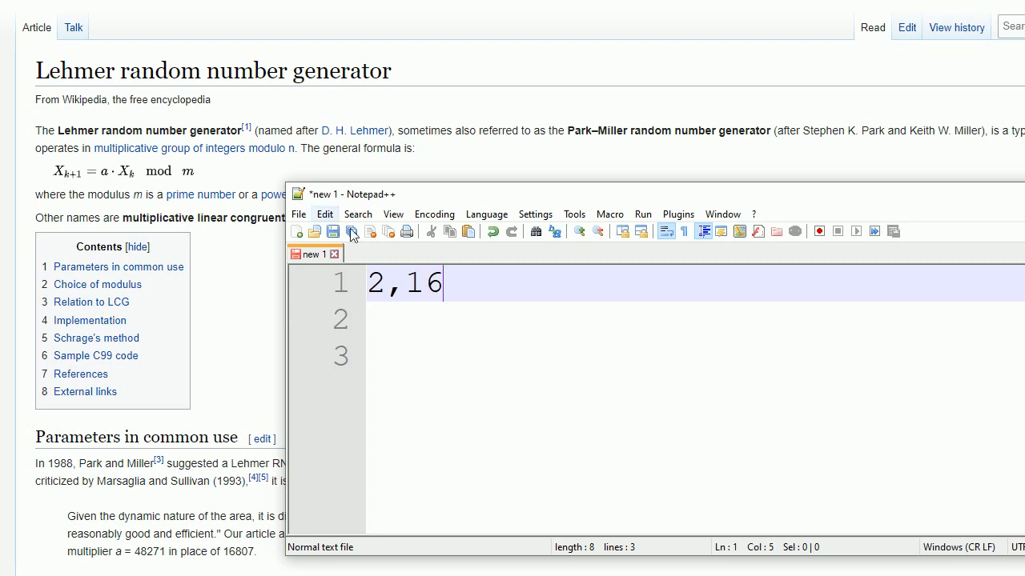
mouse_move(134, 167)
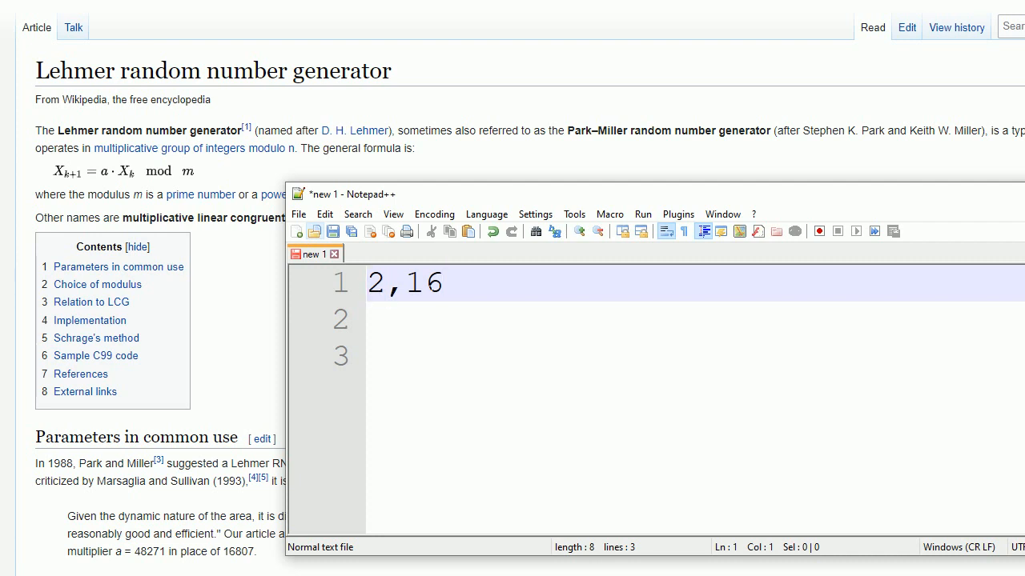
left_click(444, 282)
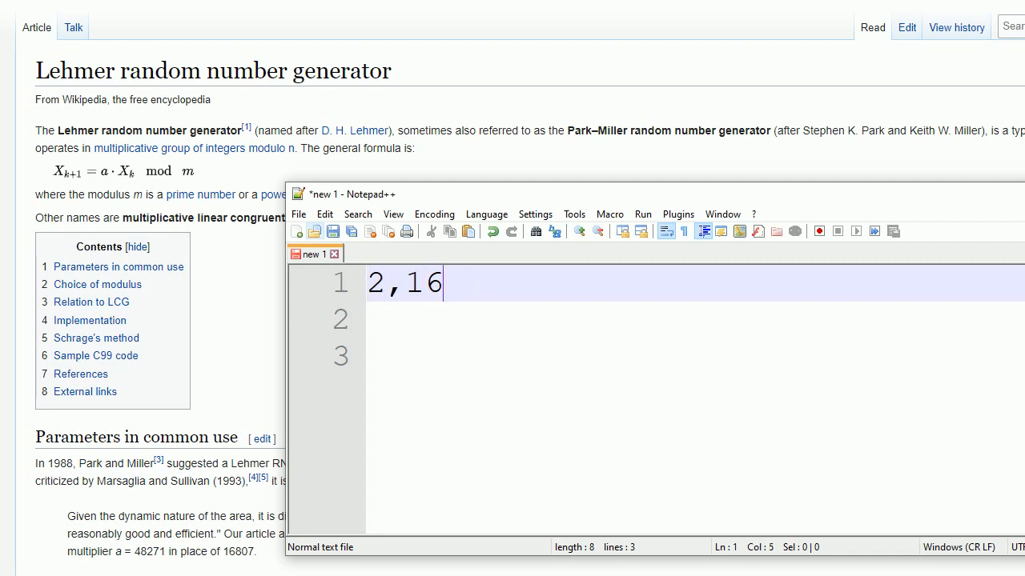
mouse_move(138, 177)
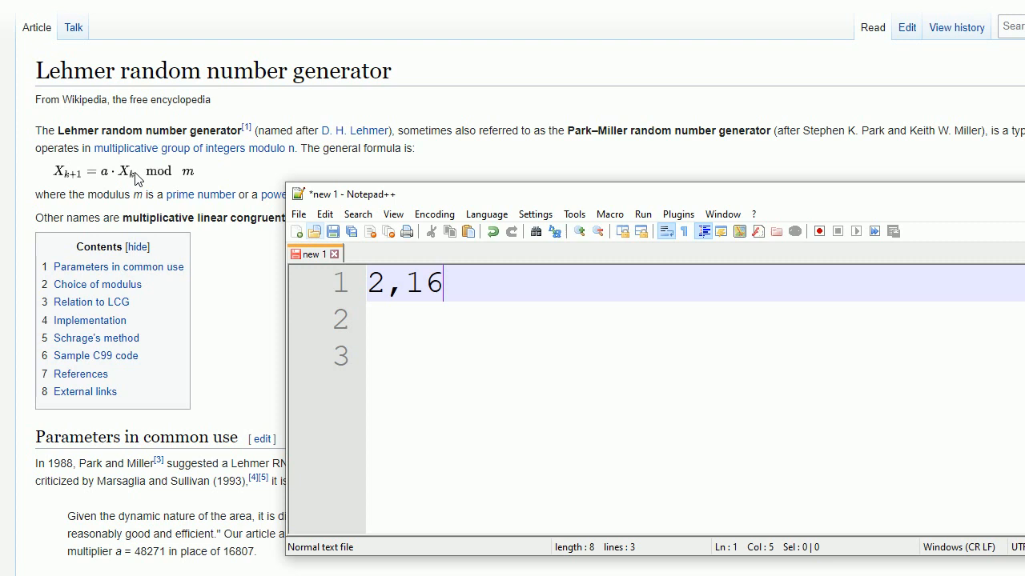
mouse_move(199, 187)
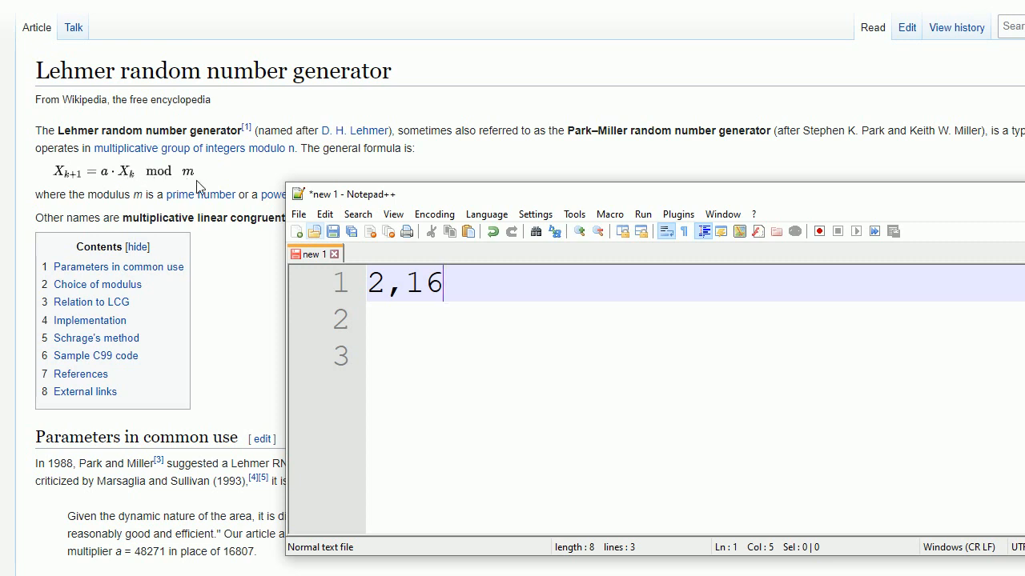
mouse_move(108, 180)
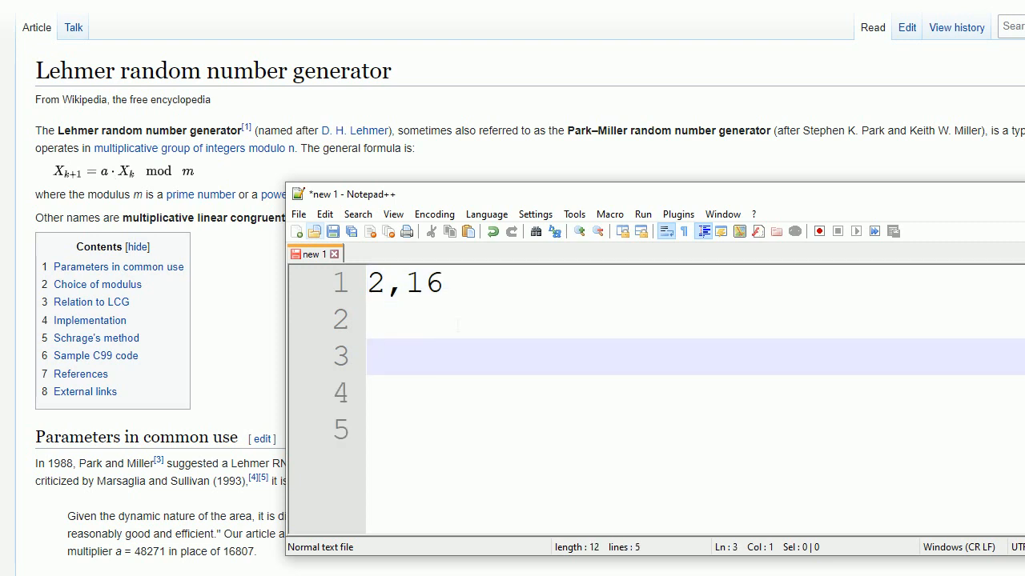
Type 'next 8 nbrs' on the line below '2,16', fixing a typo
type("next")
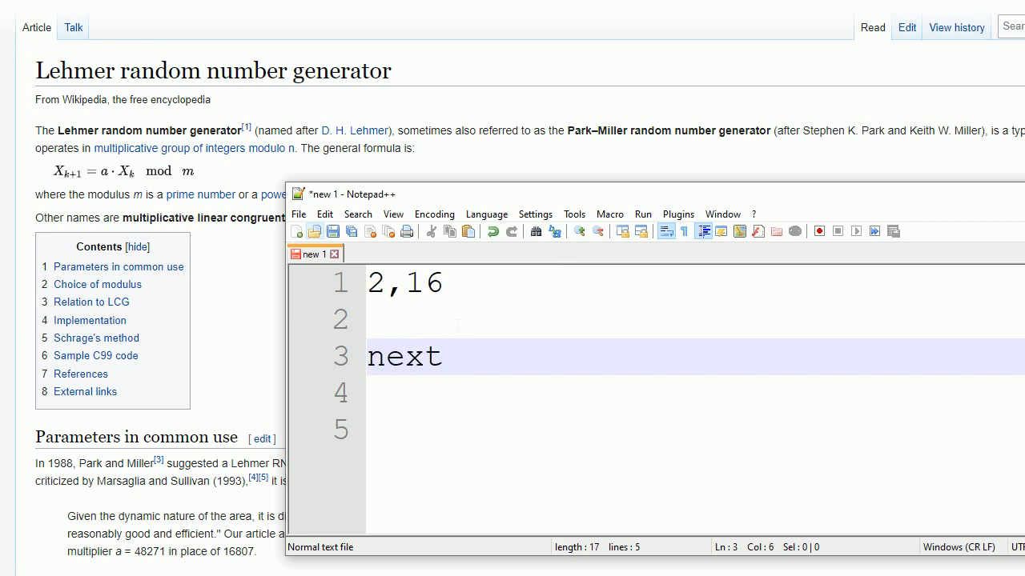
type("8 nbs")
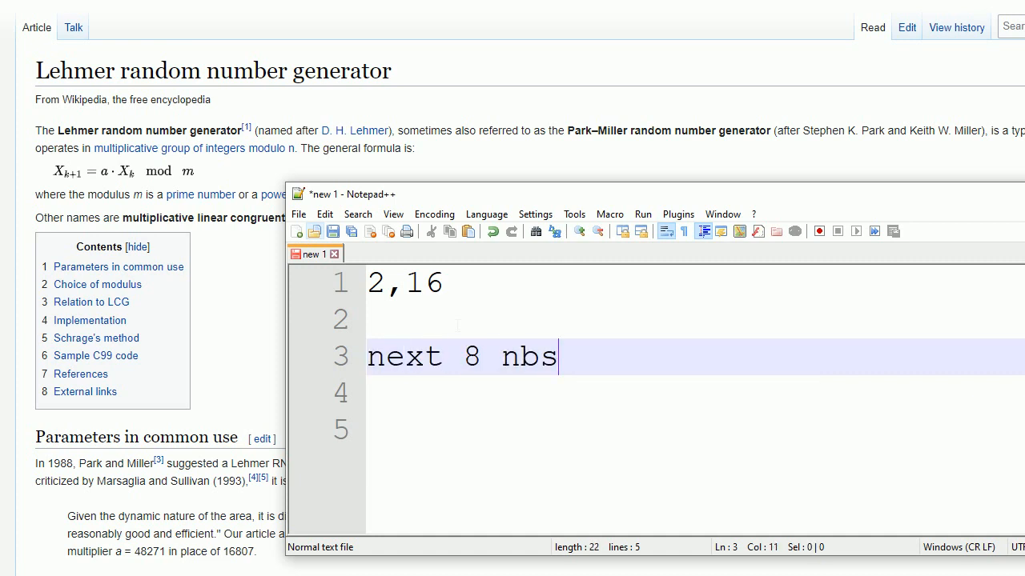
key("Backspace")
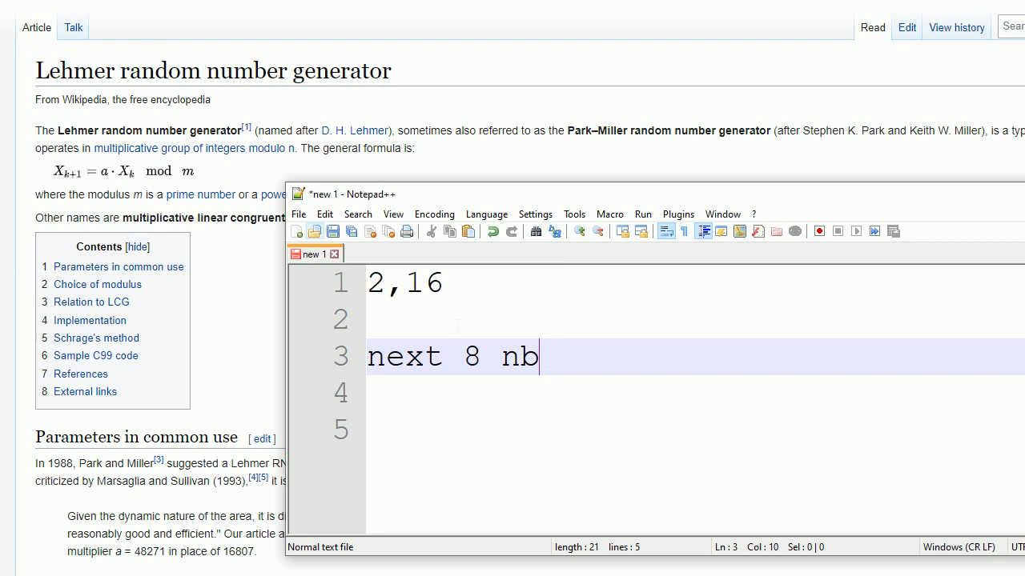
type("rs")
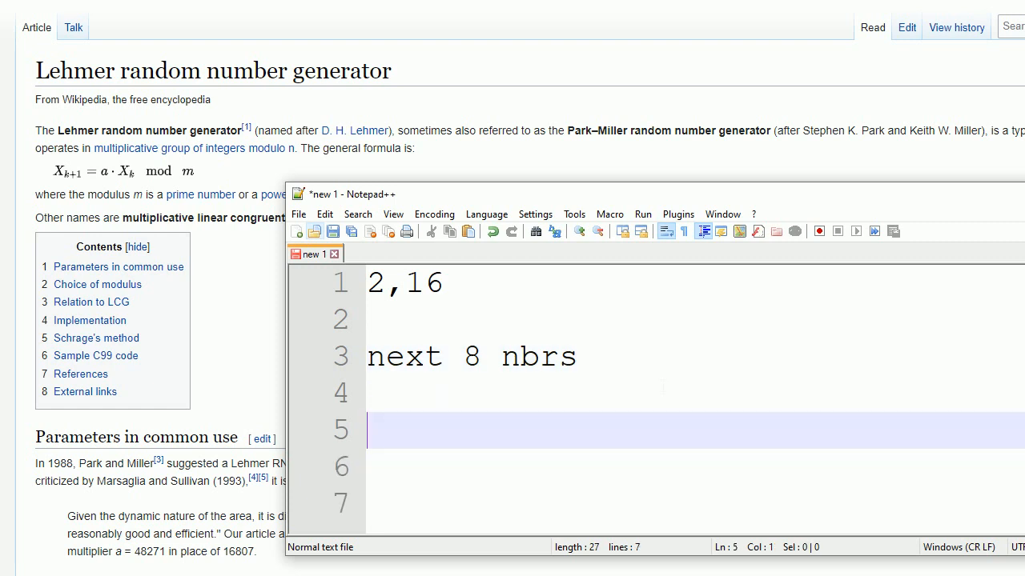
Type 'bet on 8 nbrs for 8 spins' on line 5, dismissing autocomplete
type("bet on")
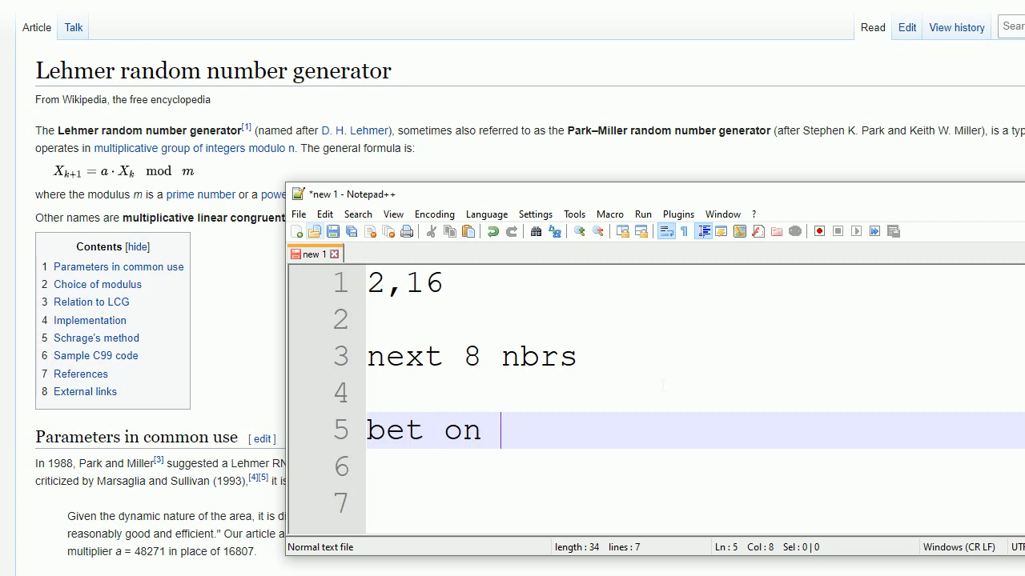
type("8 n")
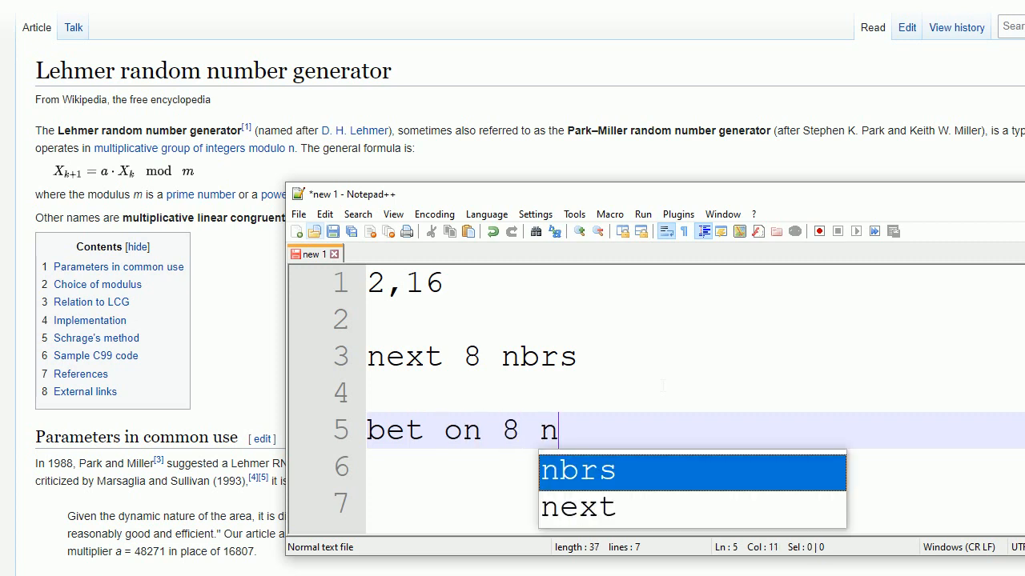
key("Escape")
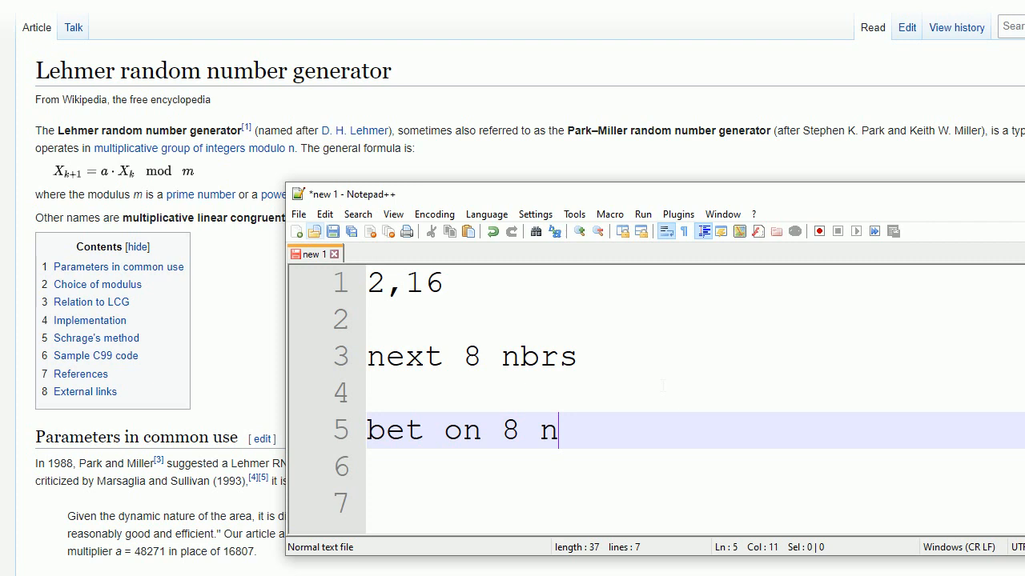
type("brs")
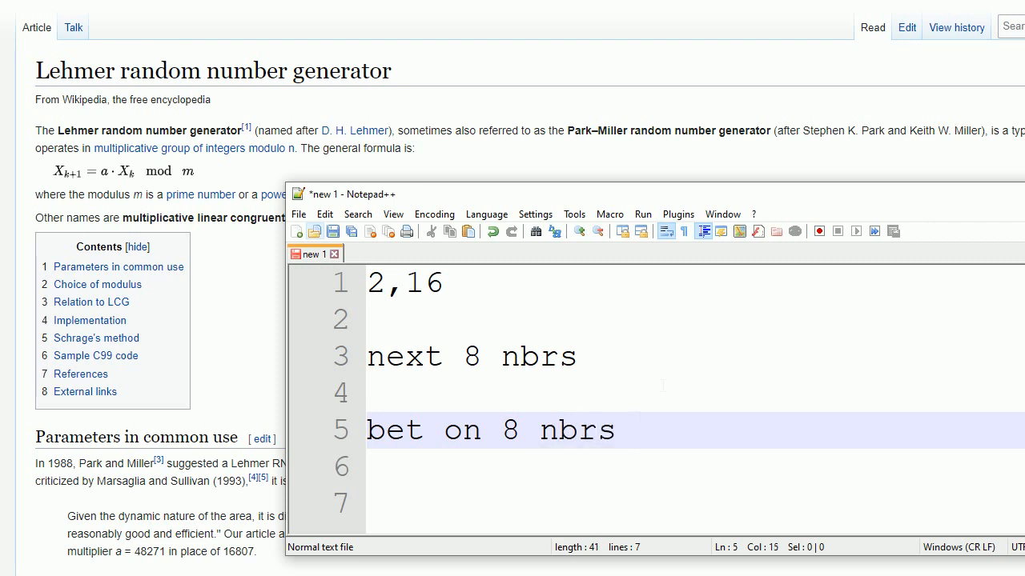
type("for 8 spi")
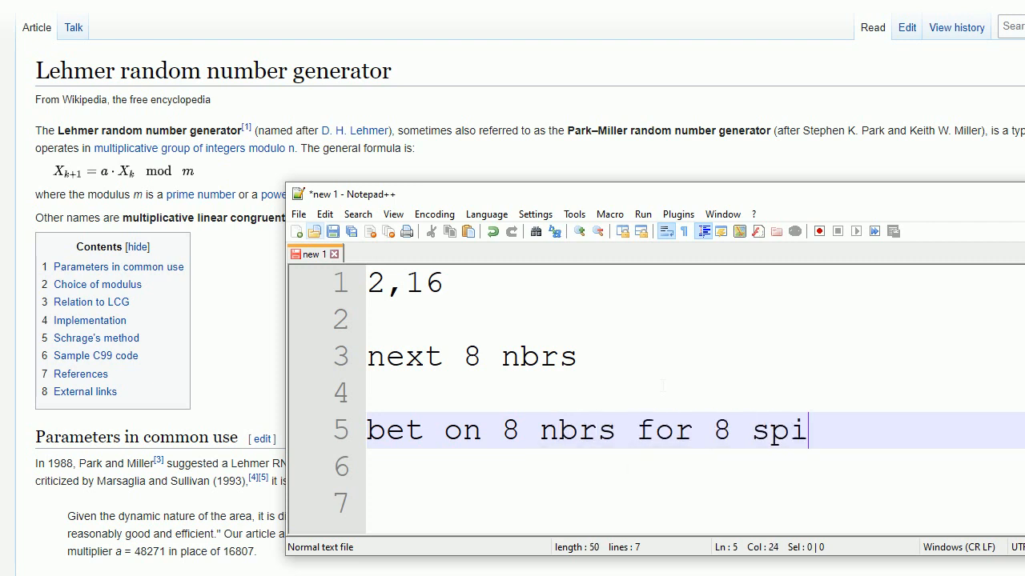
type("ns")
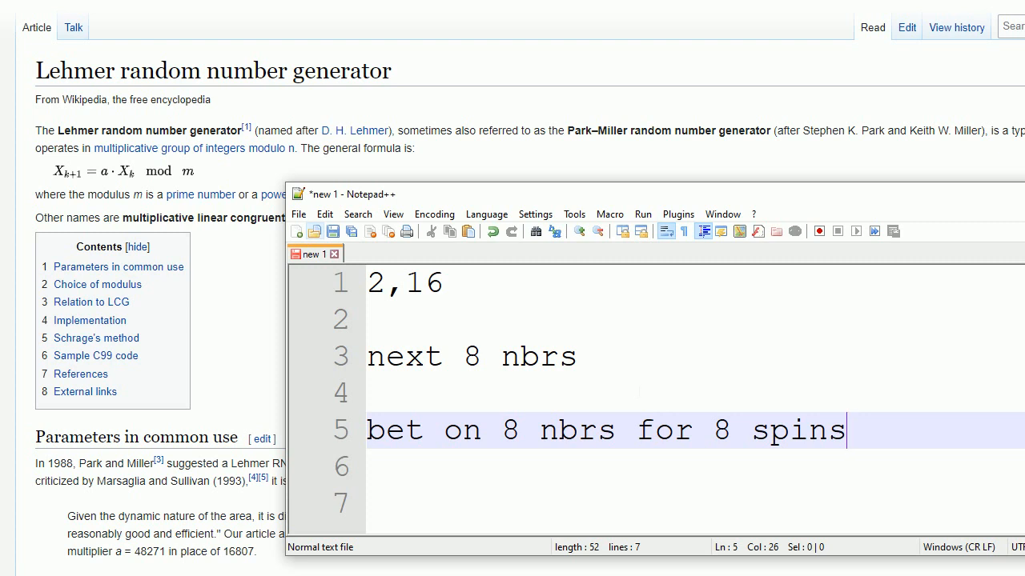
mouse_move(124, 178)
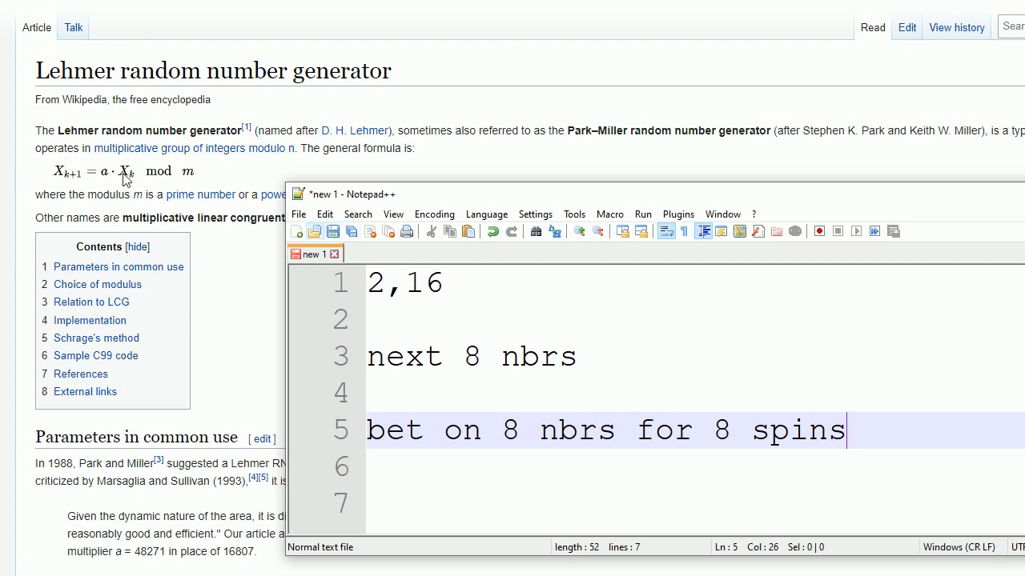
mouse_move(134, 174)
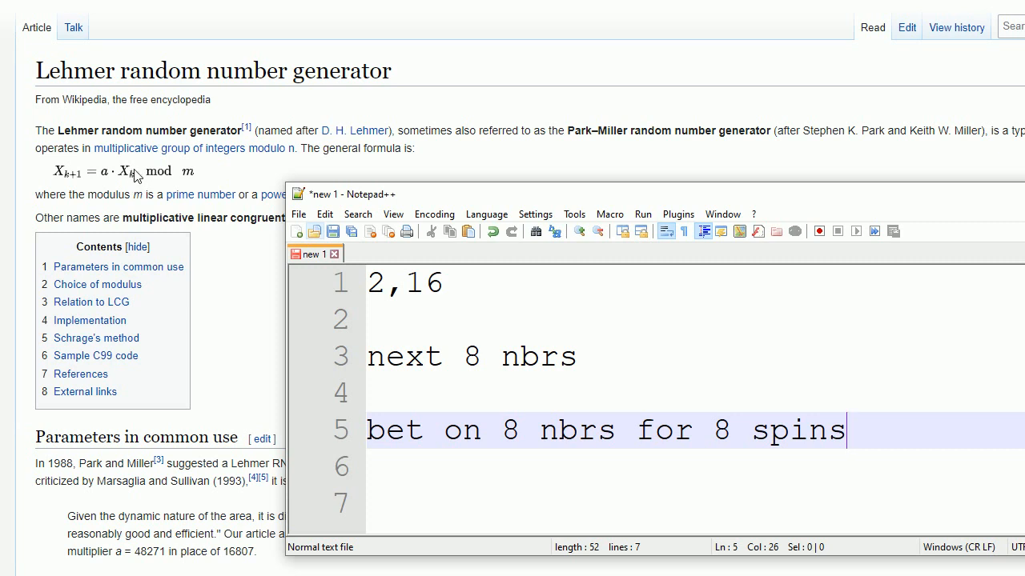
mouse_move(128, 184)
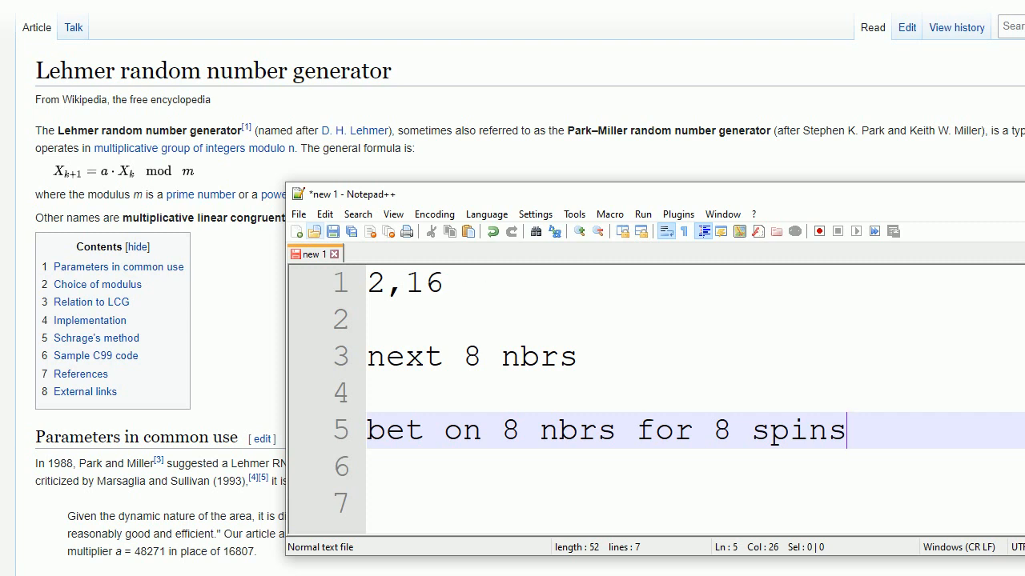
left_click(416, 282)
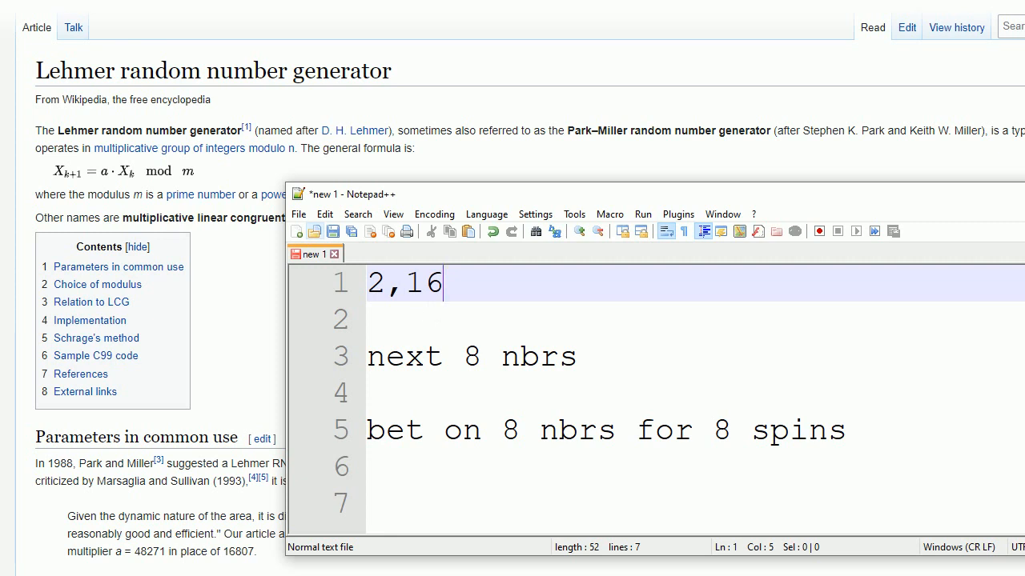
mouse_move(160, 179)
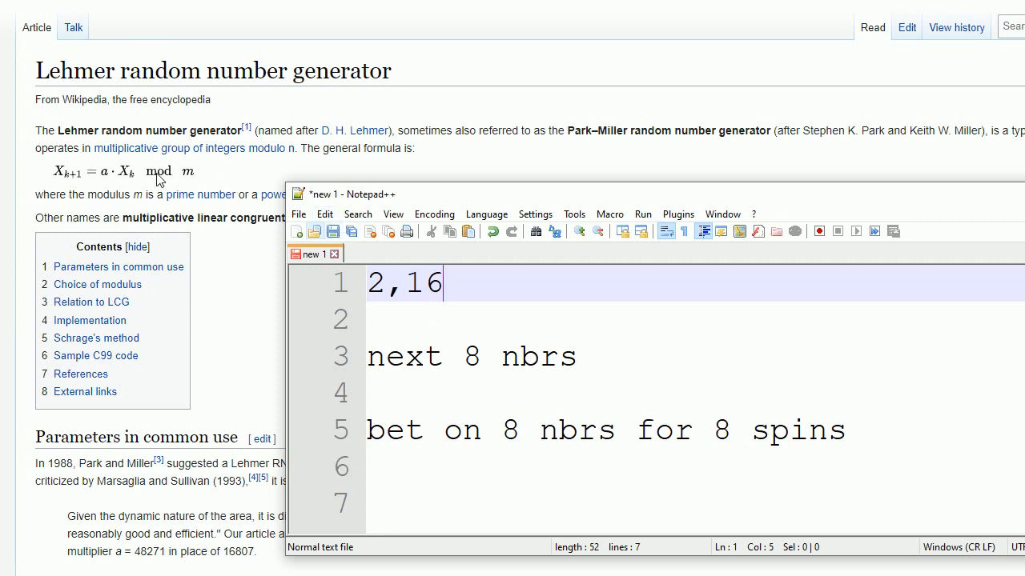
mouse_move(120, 176)
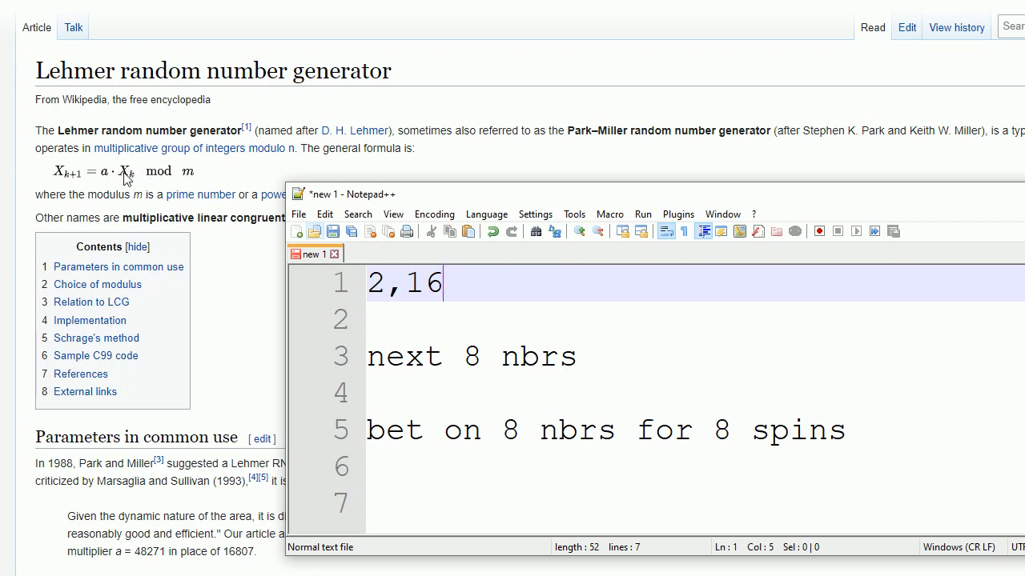
mouse_move(120, 170)
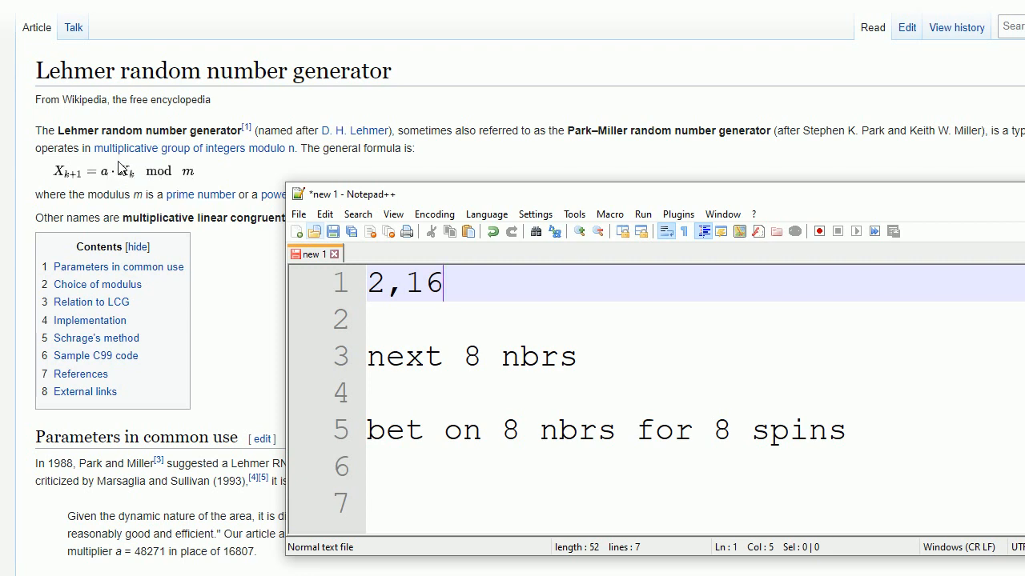
mouse_move(136, 174)
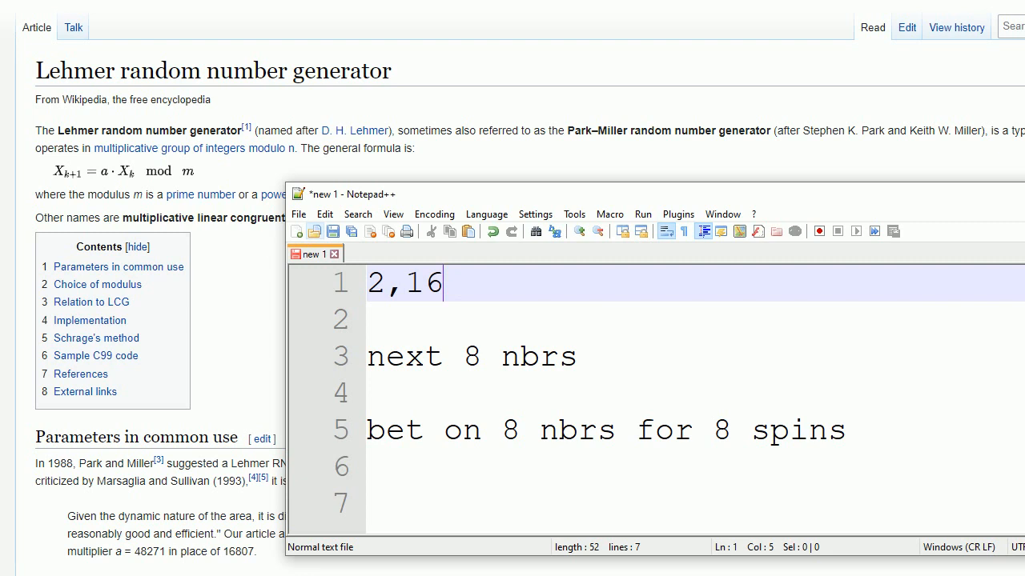
mouse_move(137, 186)
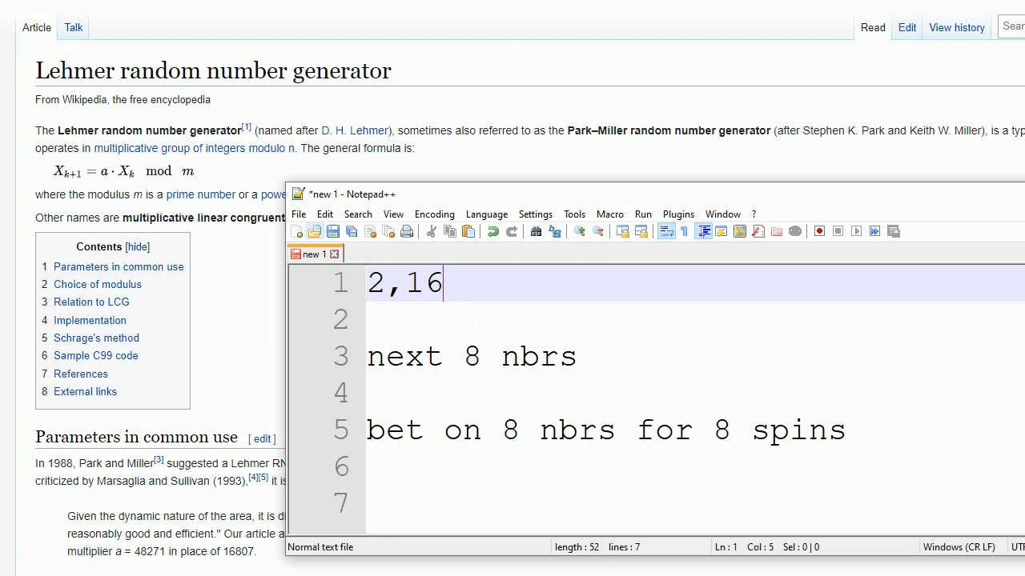
left_click(481, 356)
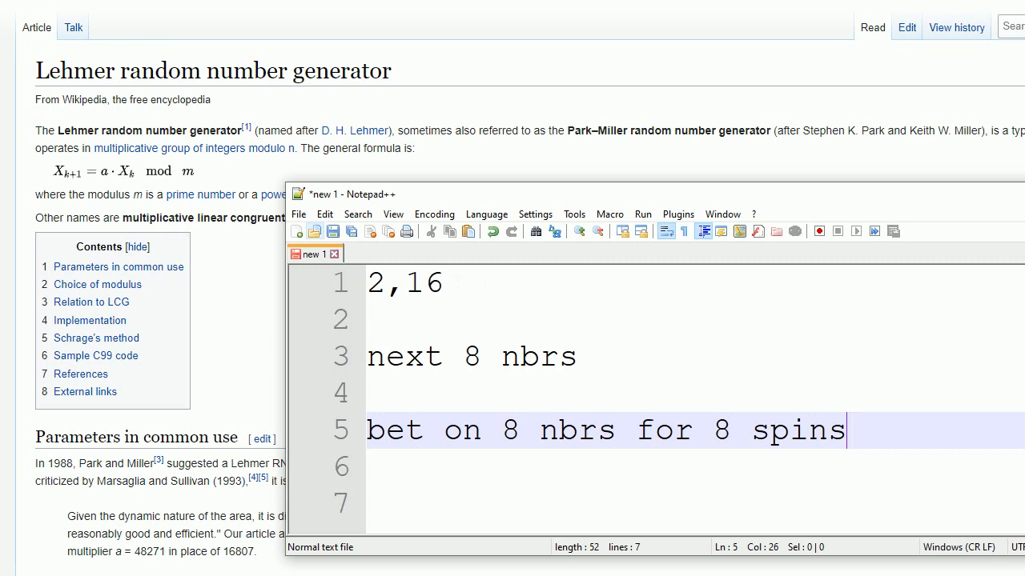
left_click(404, 282)
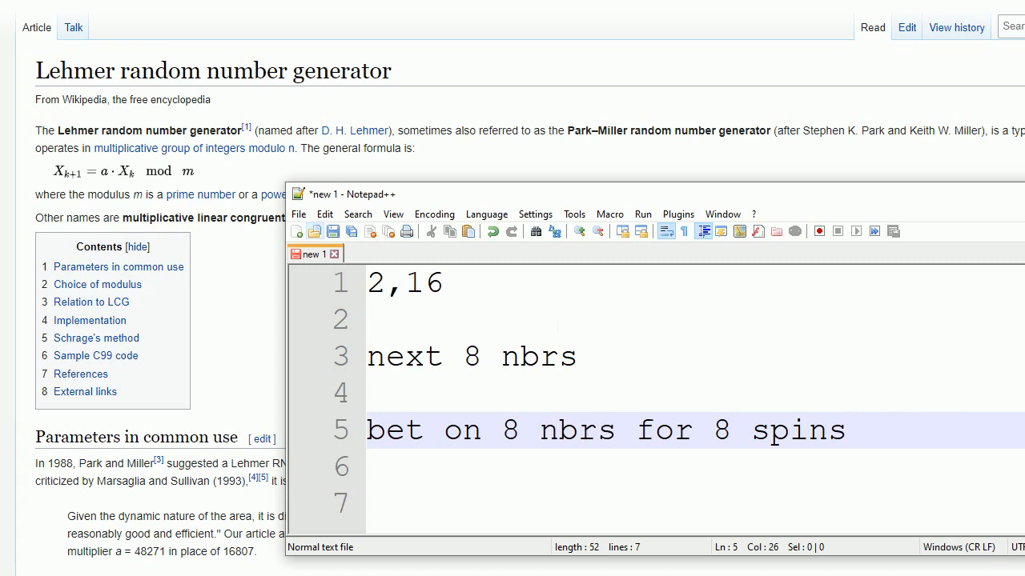
left_click(441, 282)
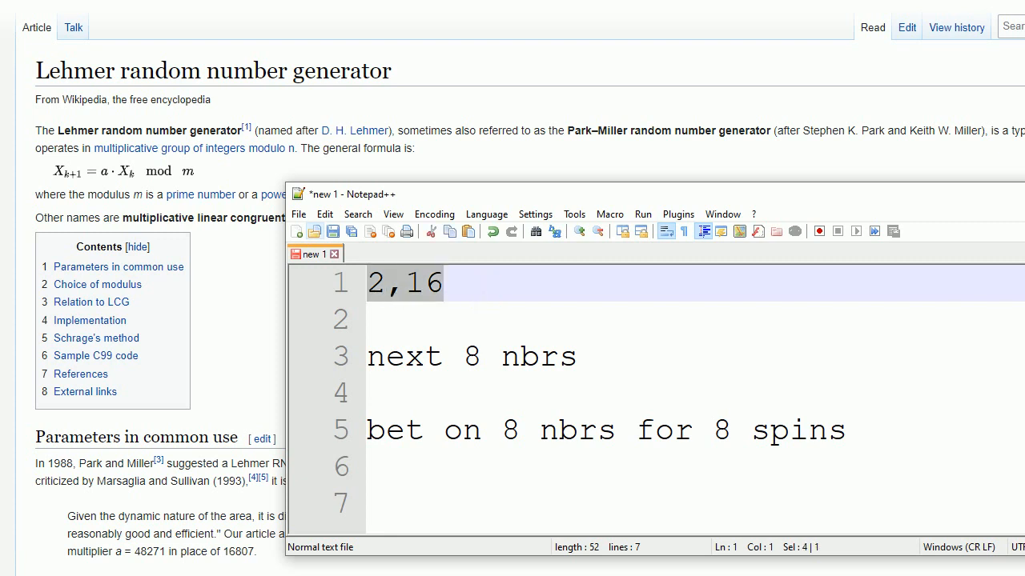
left_click(441, 281)
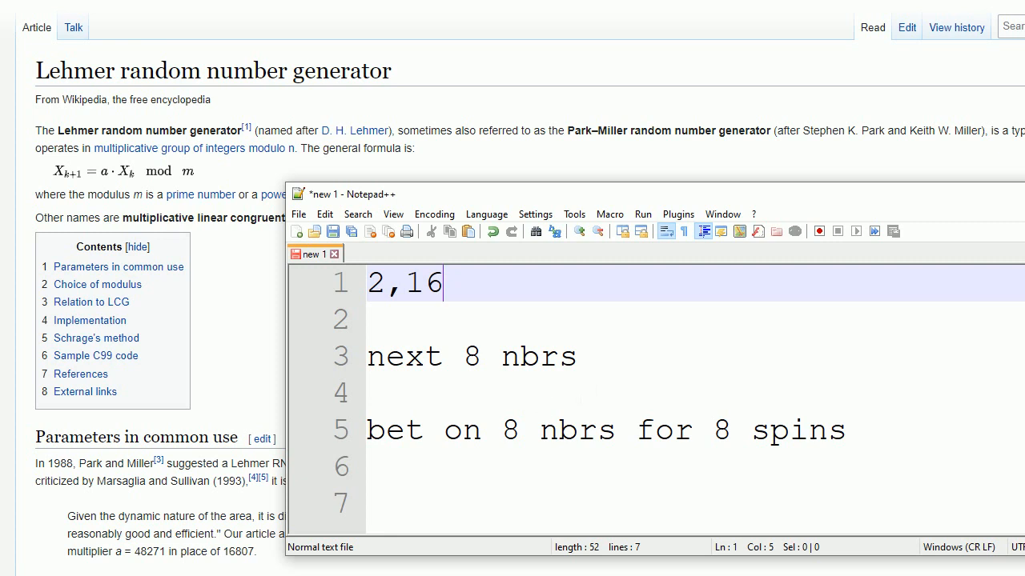
left_click(574, 357)
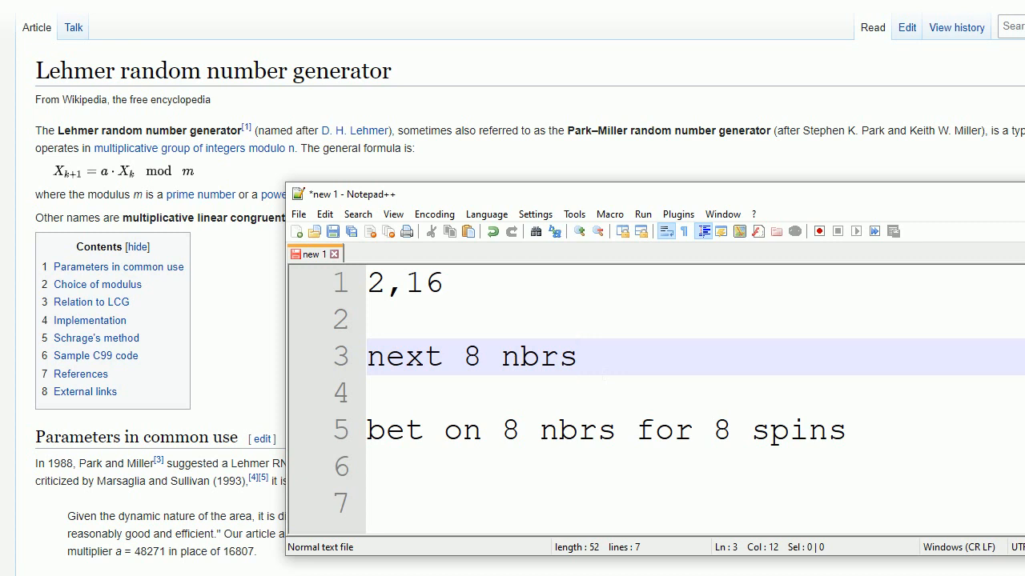
left_click(574, 356)
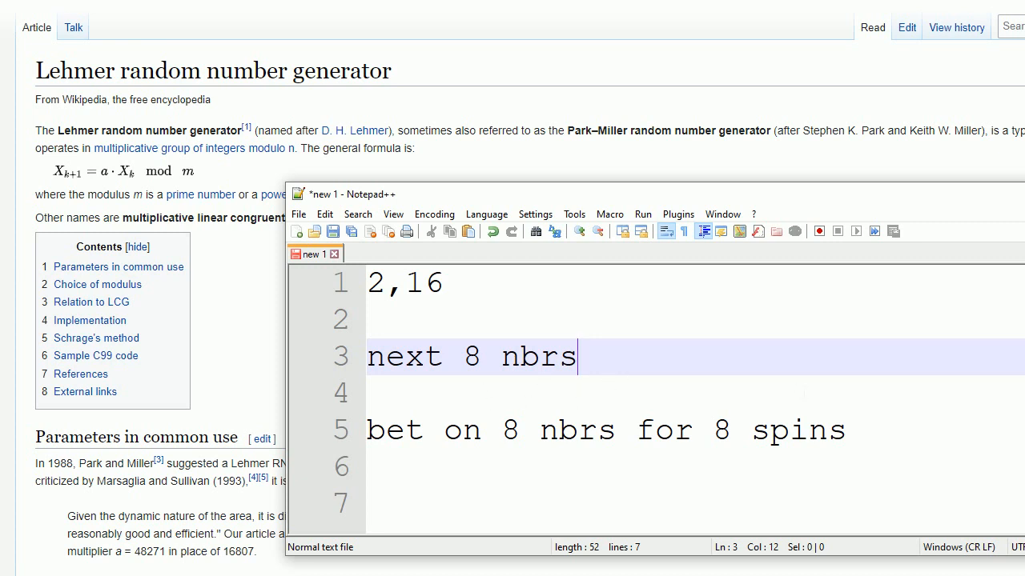
left_click(846, 430)
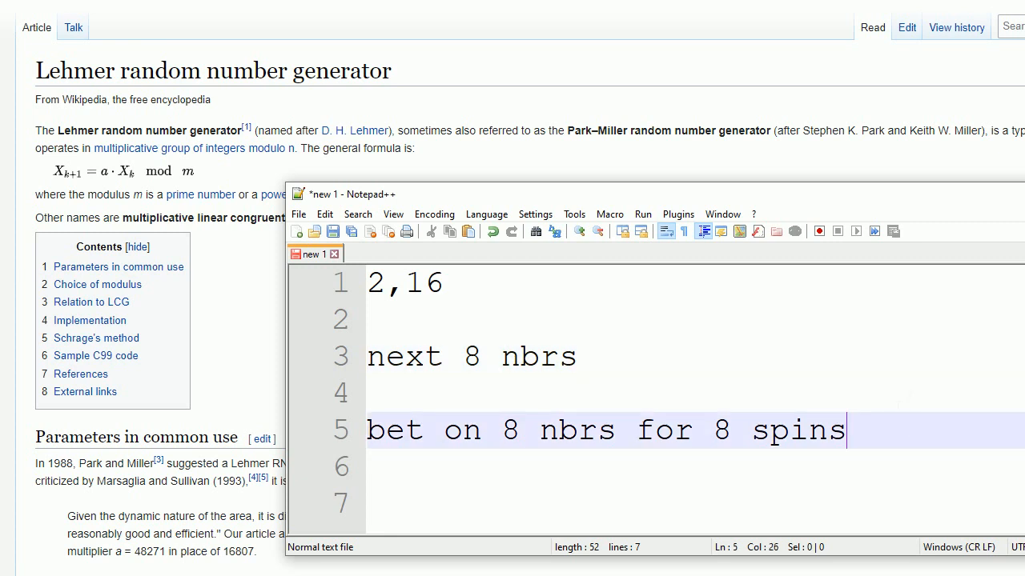